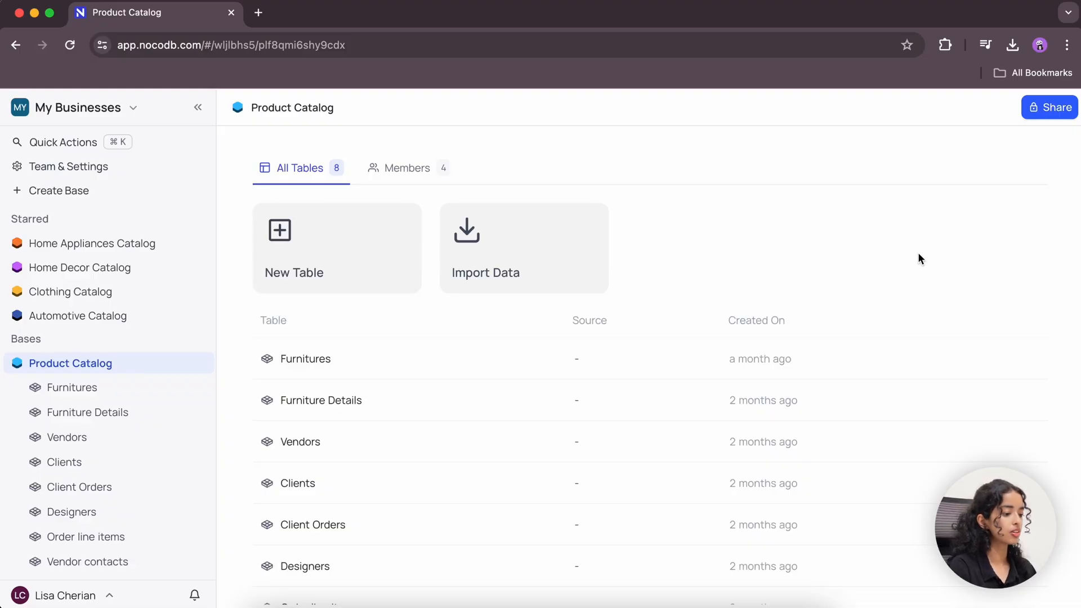
mouse_move(898, 472)
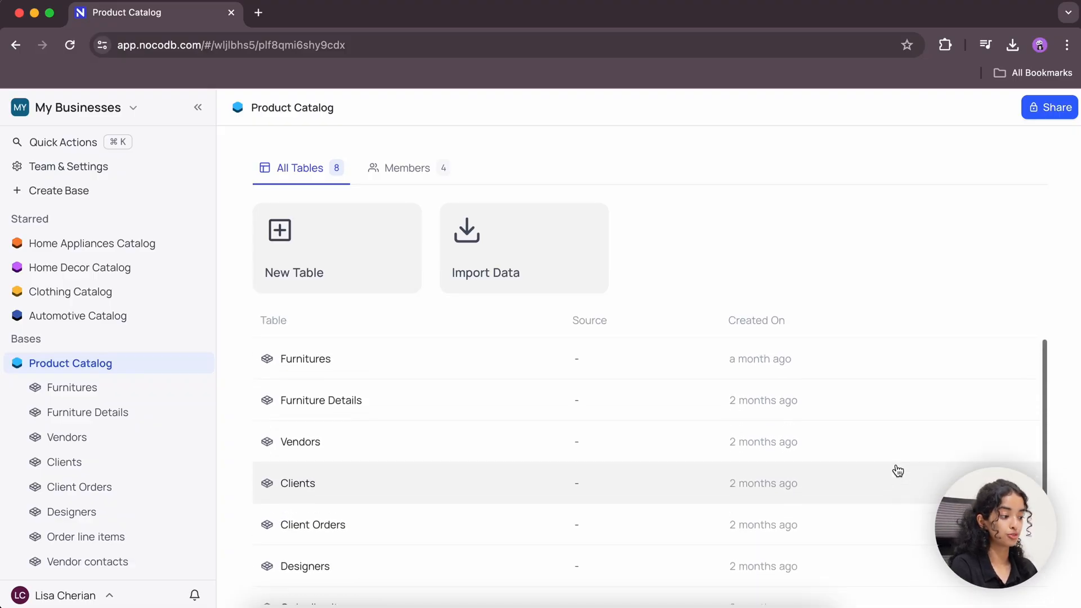
mouse_move(526, 404)
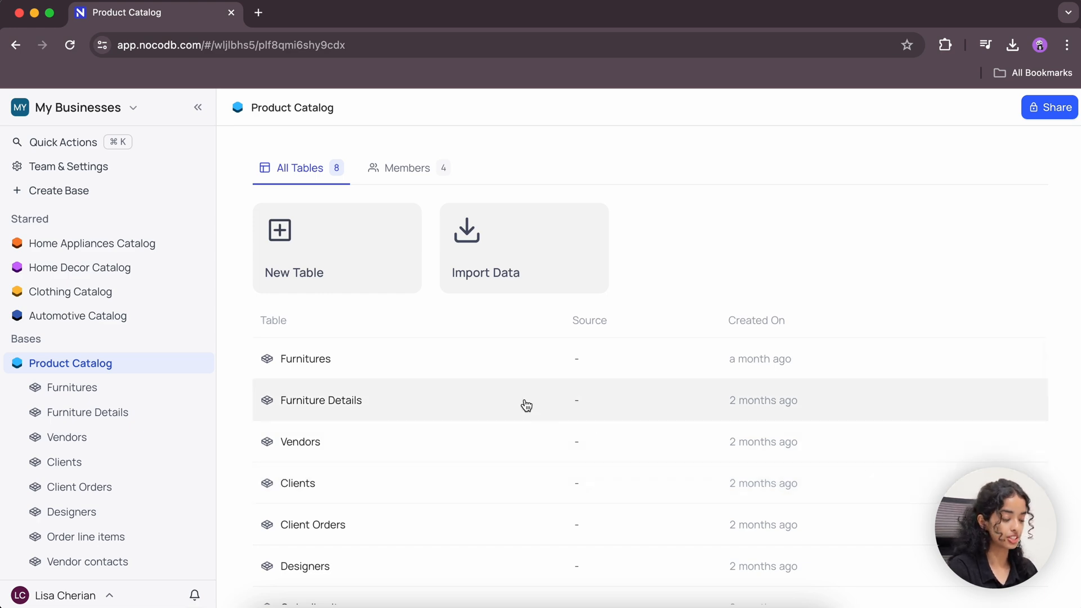
- Set up a Gallery view of Furniture Details named Furniture Gallery with Images as the cover field
click(320, 399)
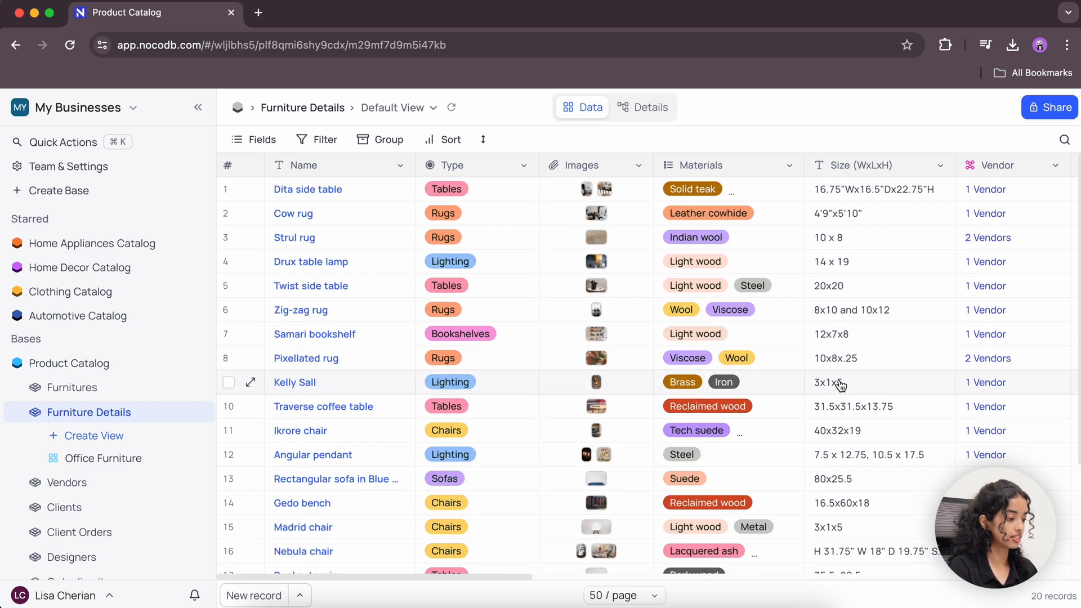
mouse_move(454, 348)
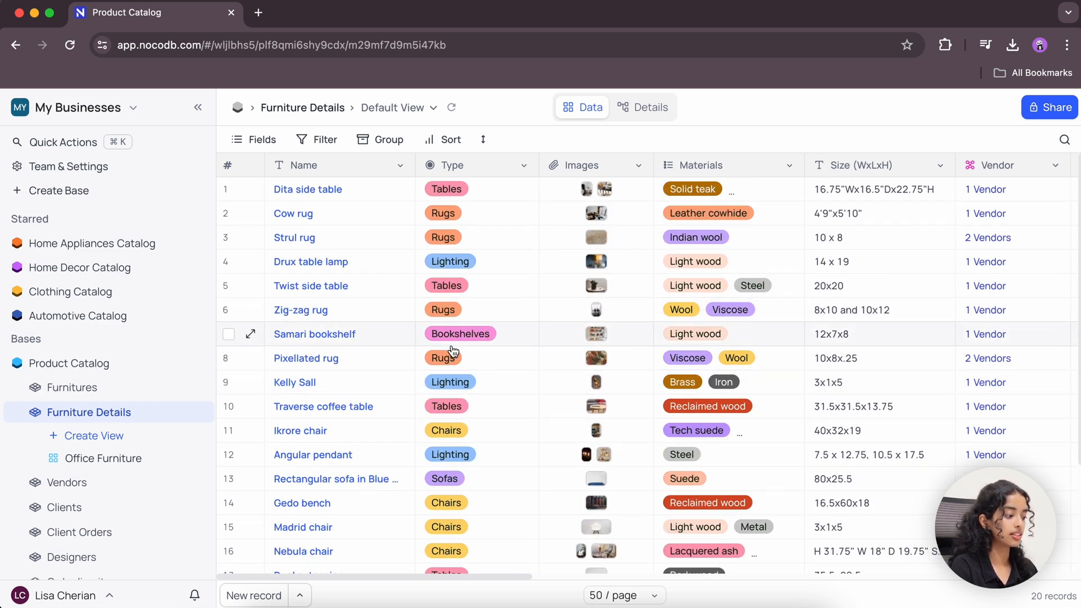
click(95, 435)
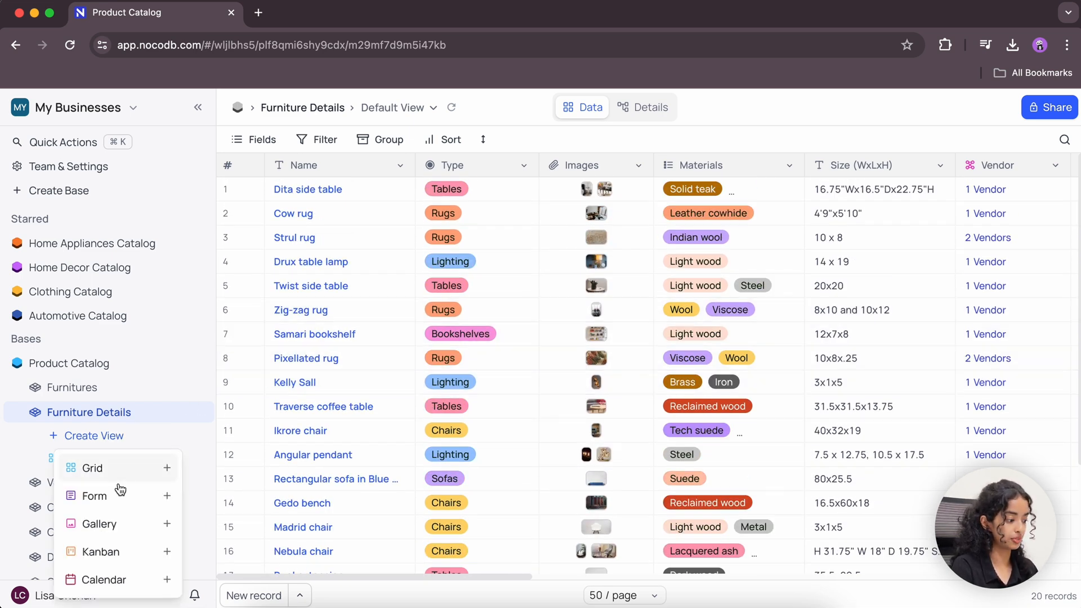
click(99, 524)
text(Fur)
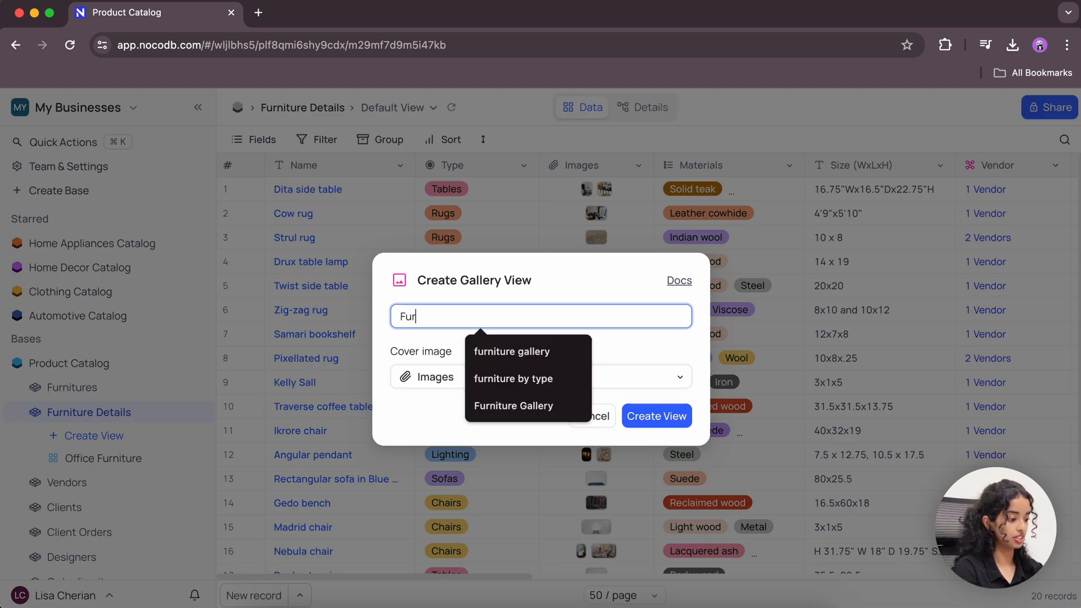
click(513, 405)
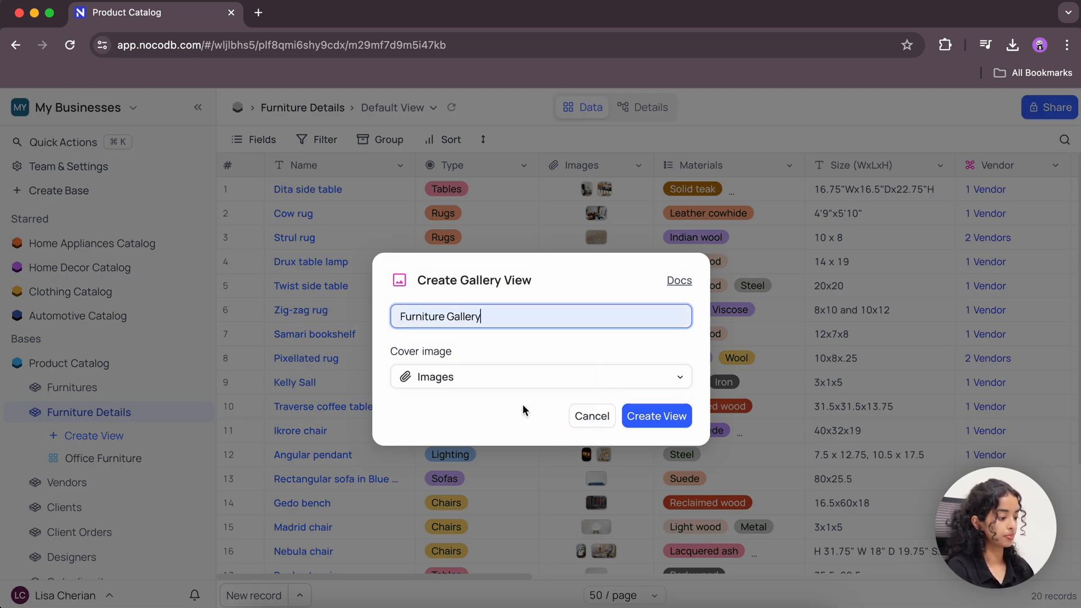
click(540, 376)
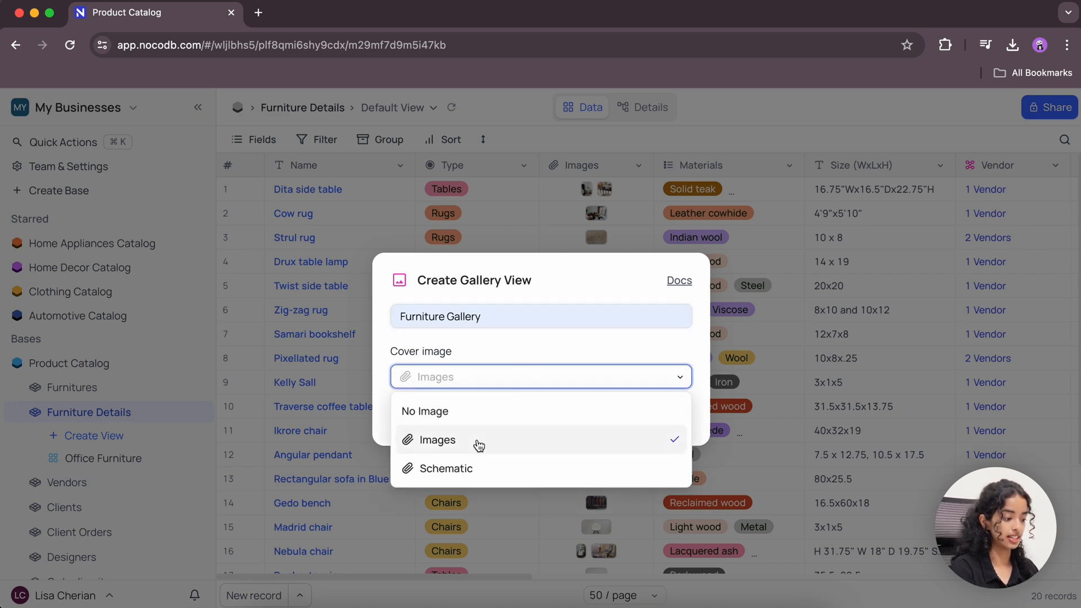
click(437, 440)
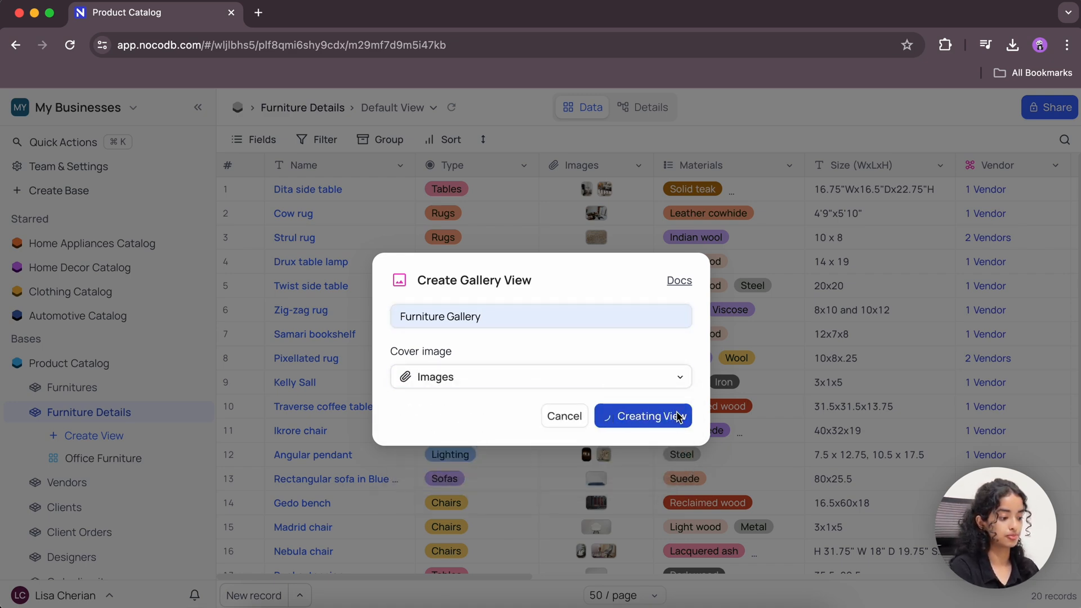
- Create the view, then browse the cards and flip to the next photos of the Angular pendant and Compel bookcase
click(641, 416)
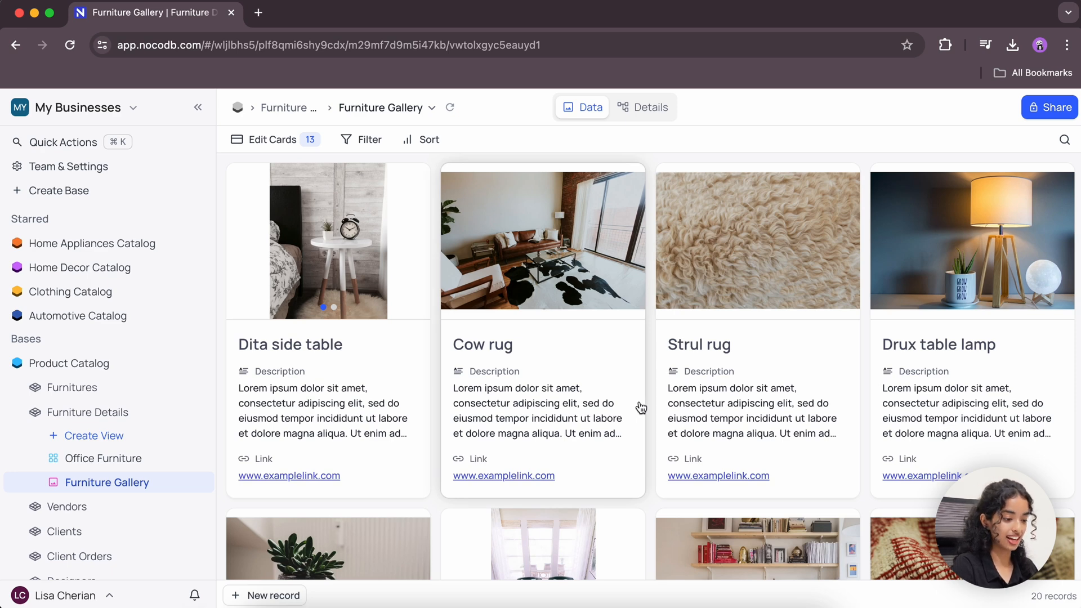
scroll(down, 3)
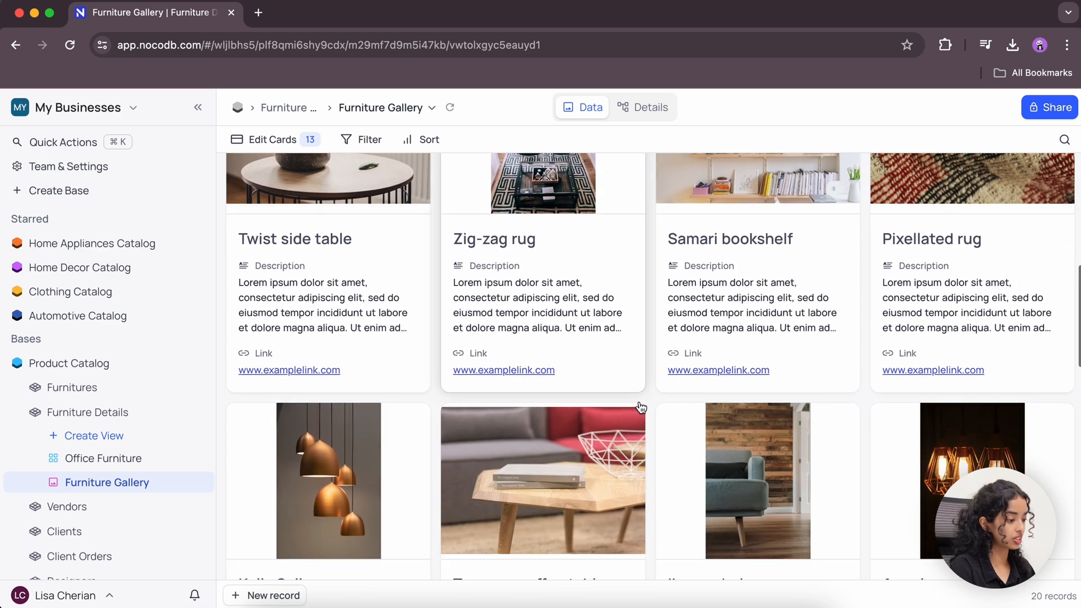
scroll(down, 3)
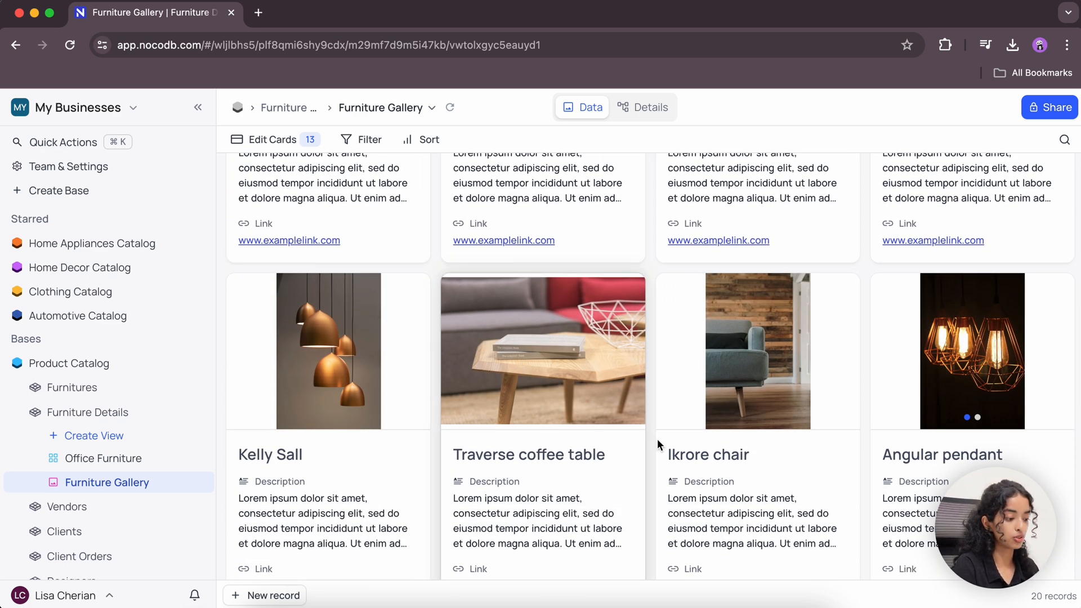
mouse_move(808, 457)
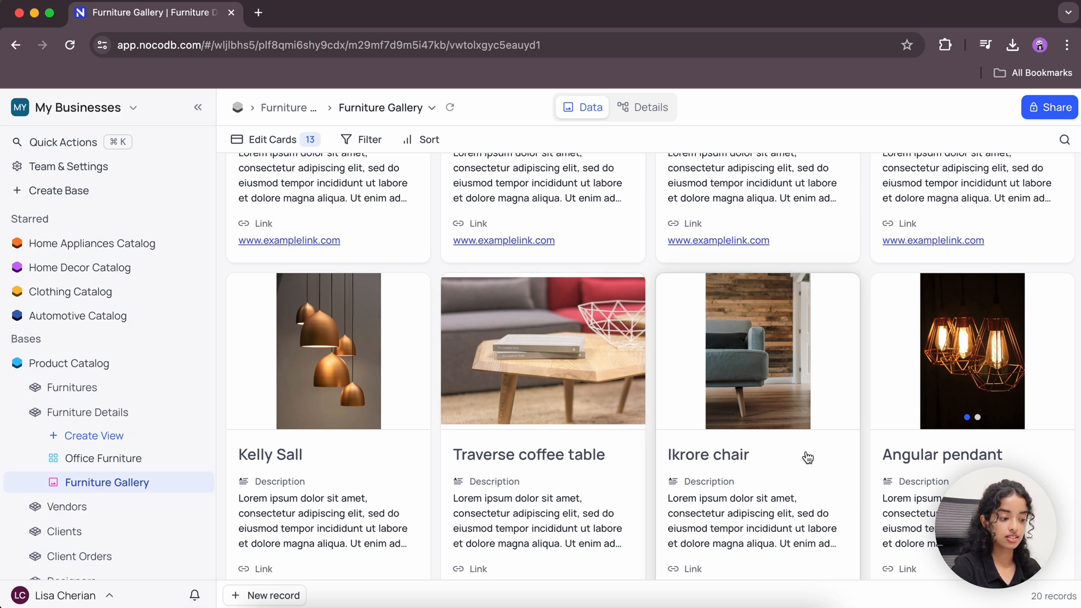
scroll(down, 3)
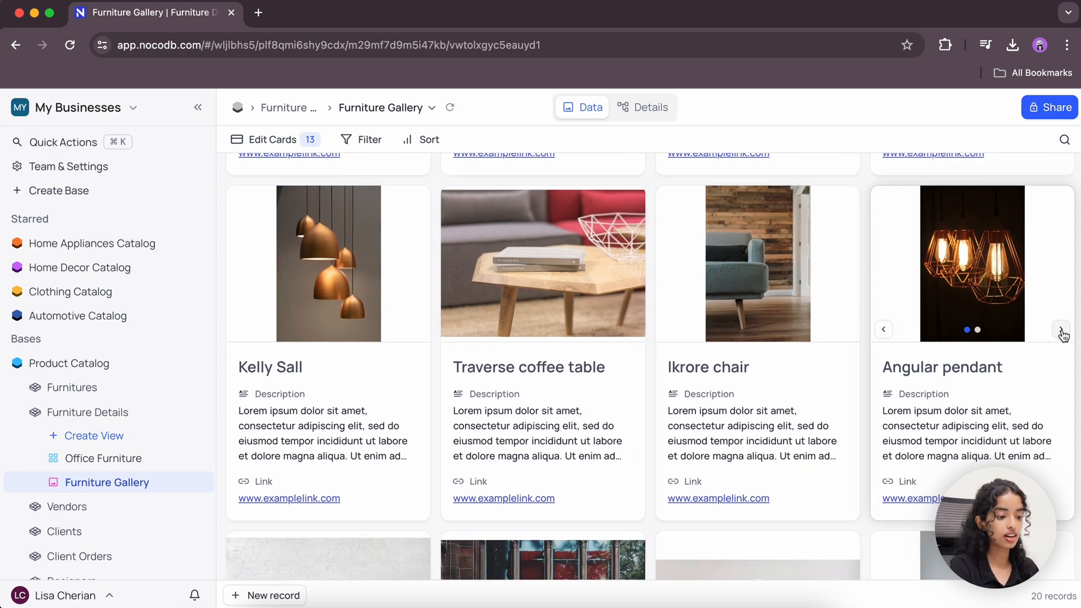
click(1060, 328)
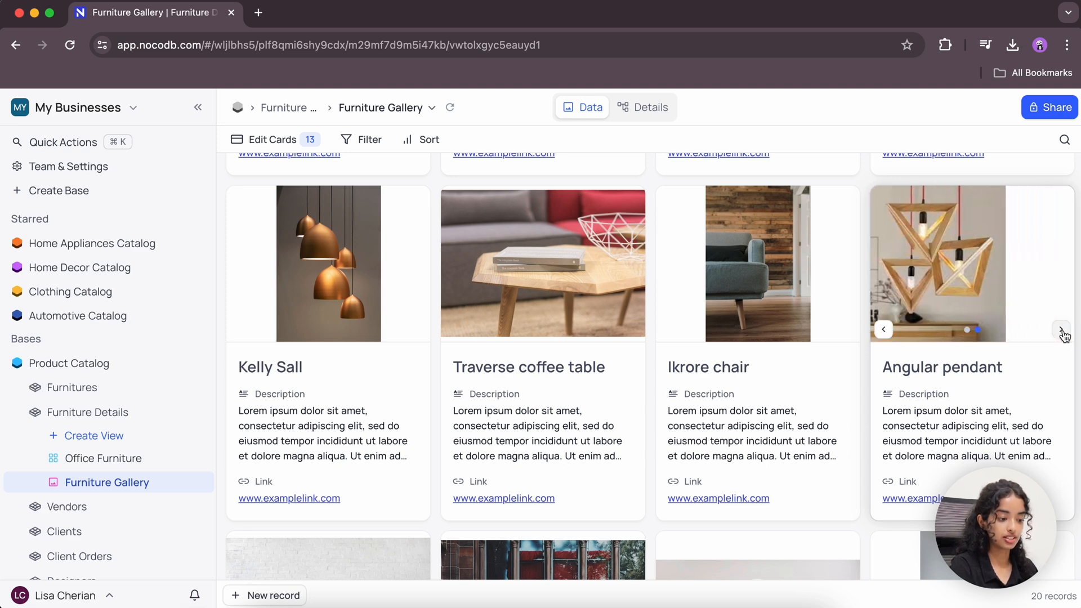
scroll(down, 3)
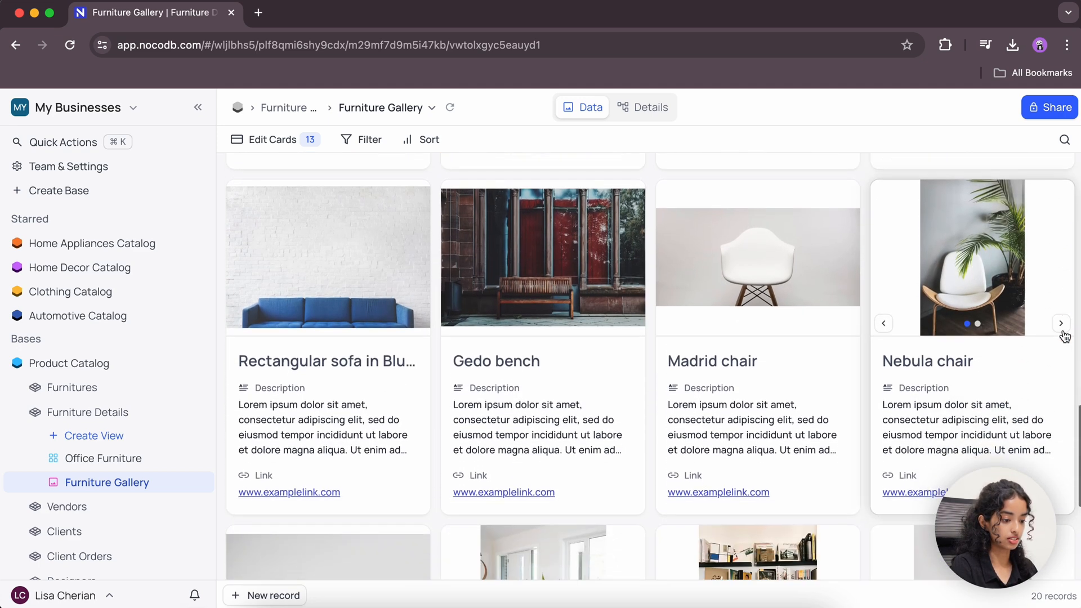
scroll(down, 3)
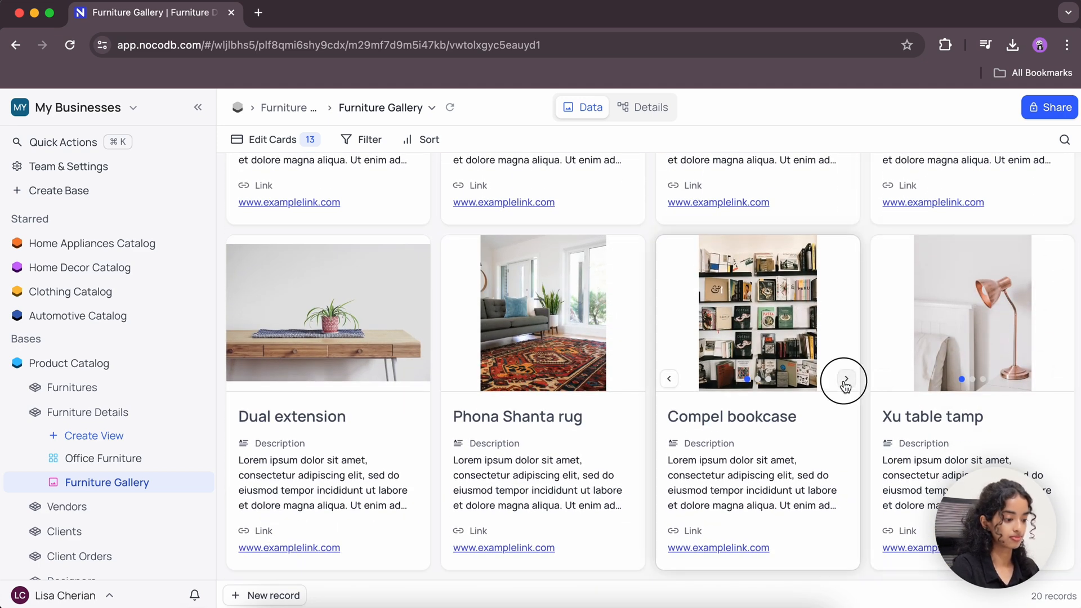
click(845, 378)
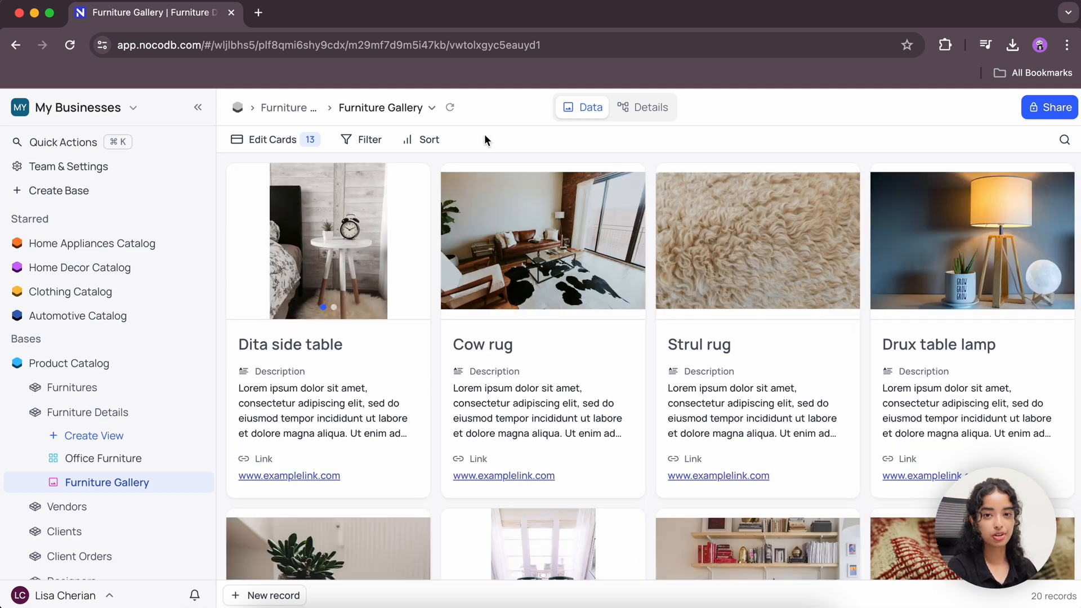
- In Edit Cards, reselect Images as the cover and switch its display from Fit image to Cover image
click(272, 140)
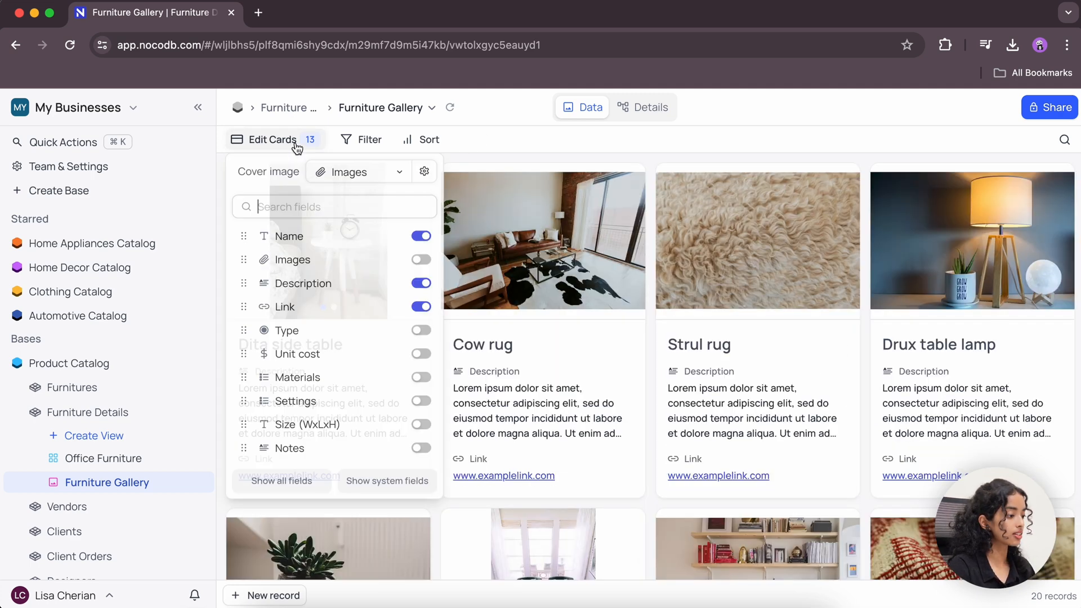
click(358, 171)
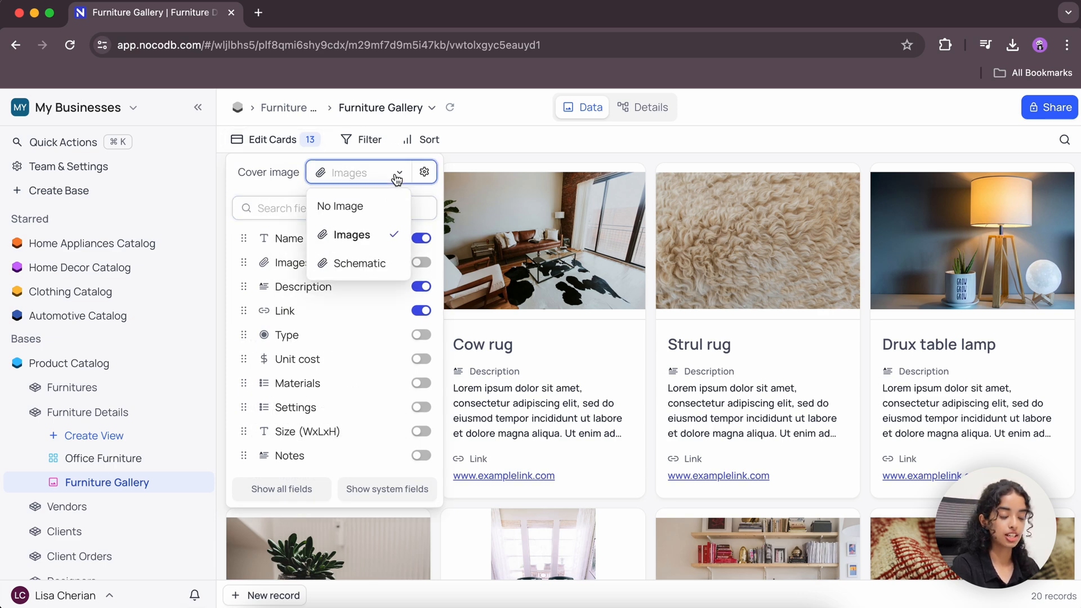
mouse_move(357, 263)
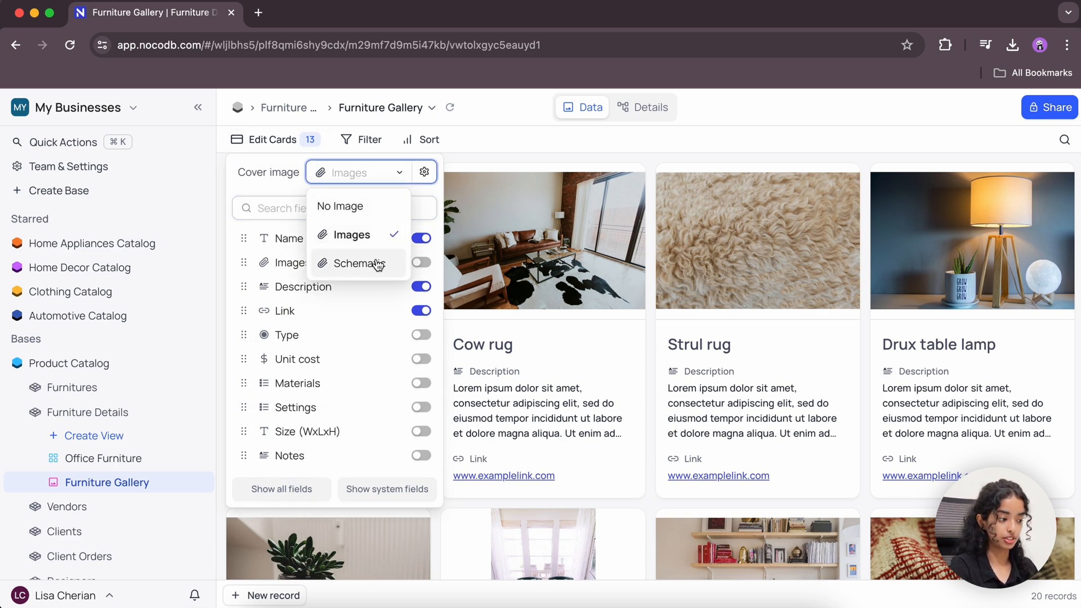
mouse_move(356, 234)
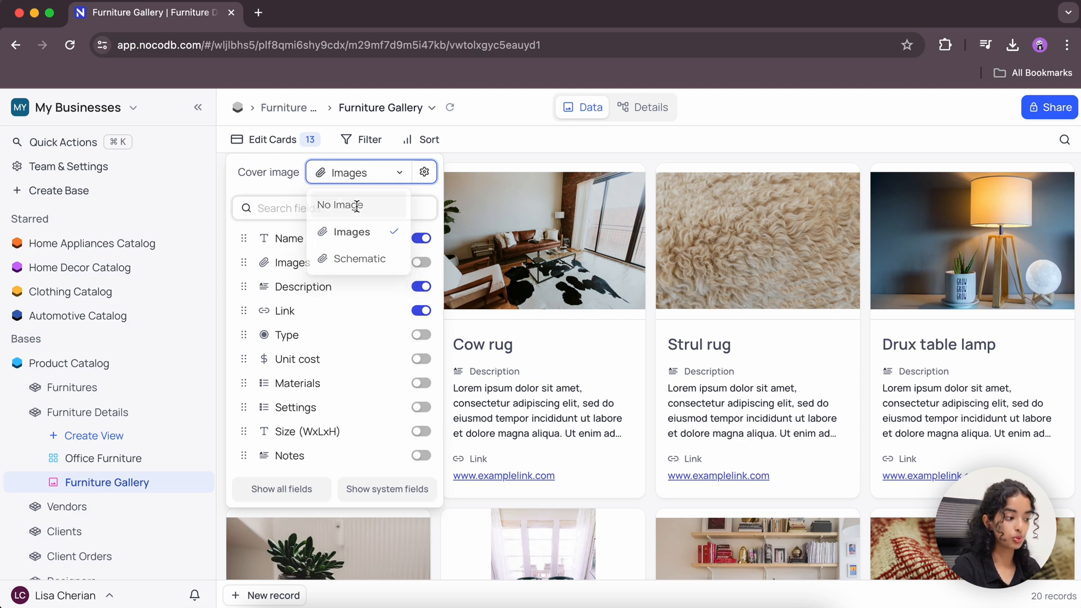
click(341, 205)
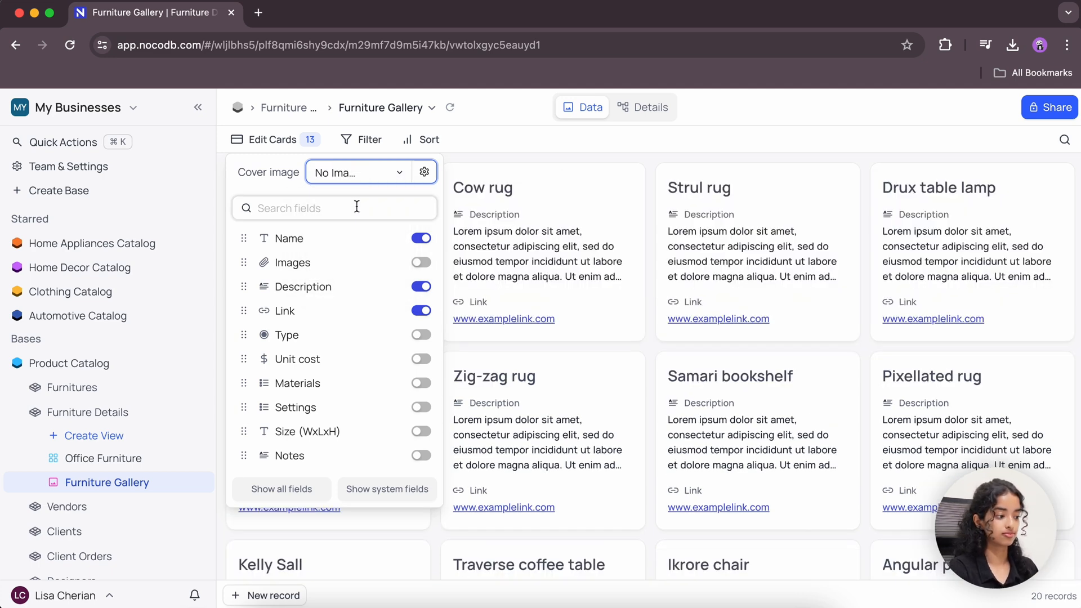
click(357, 171)
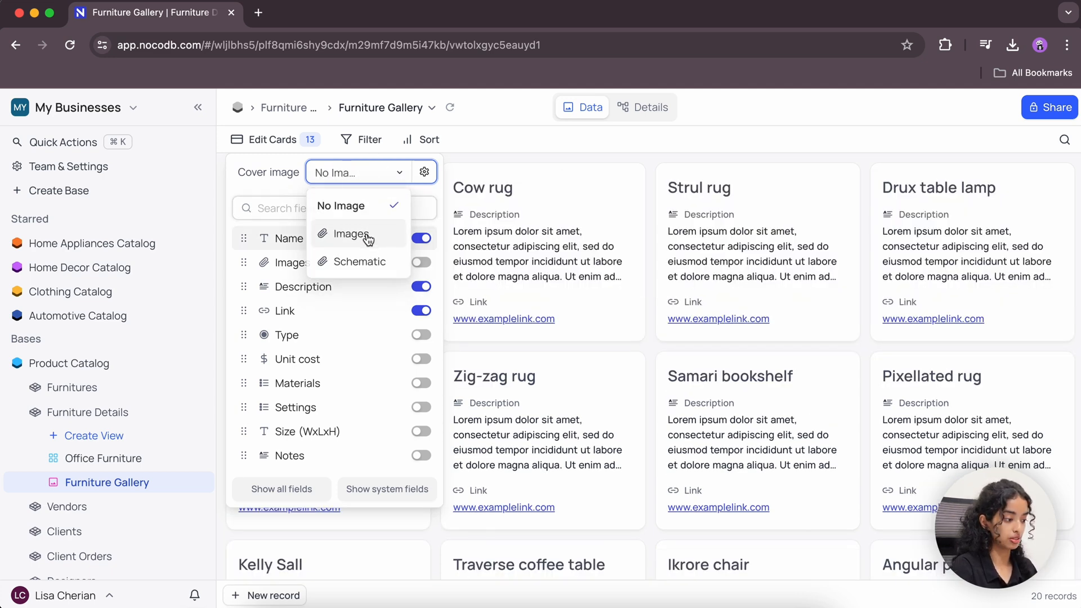
click(351, 235)
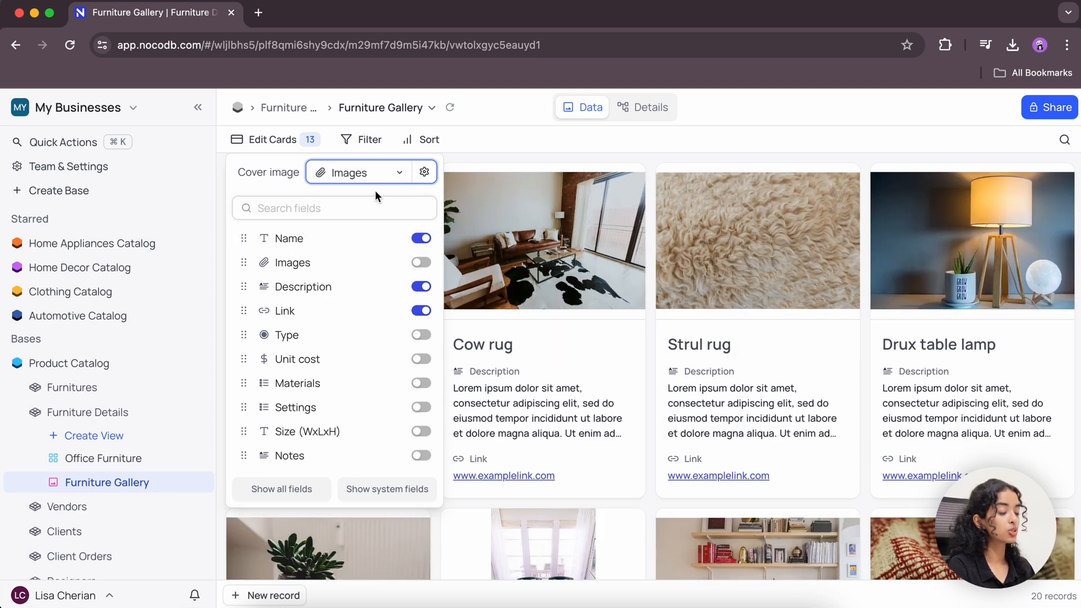
click(424, 172)
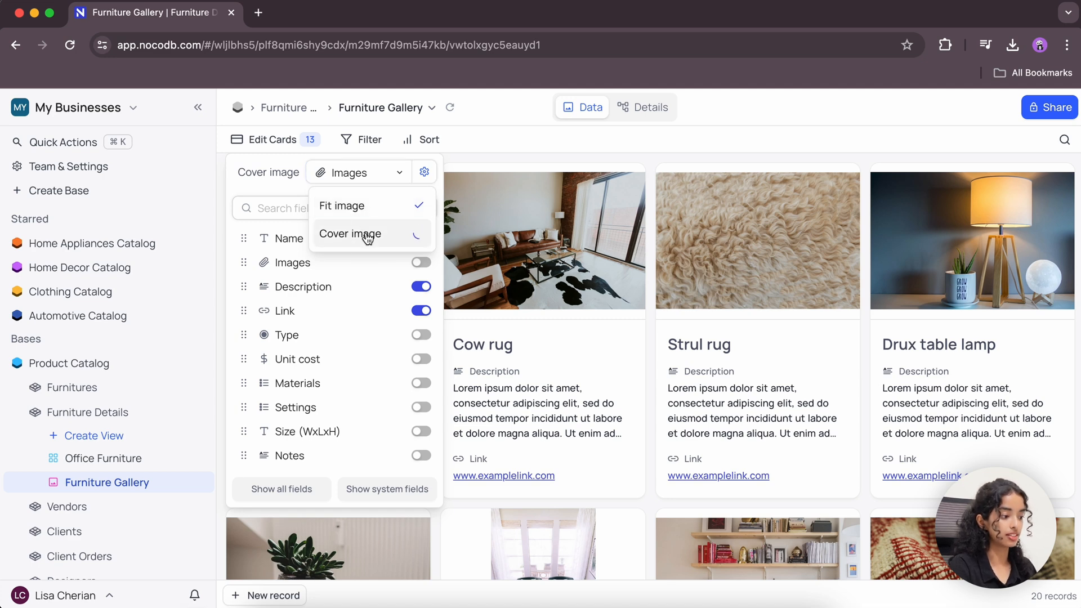
click(349, 233)
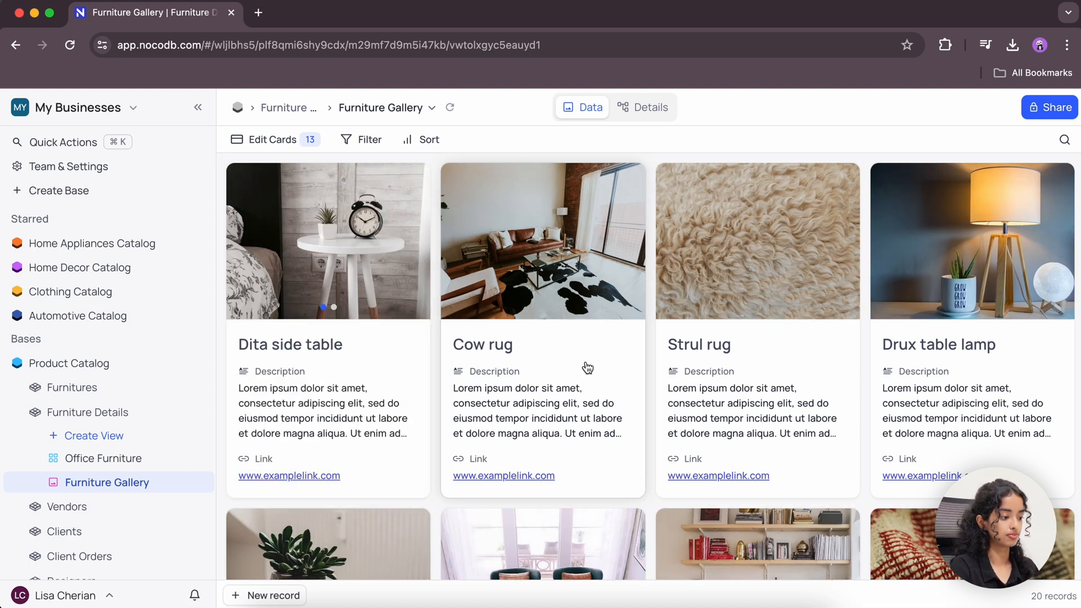
mouse_move(591, 336)
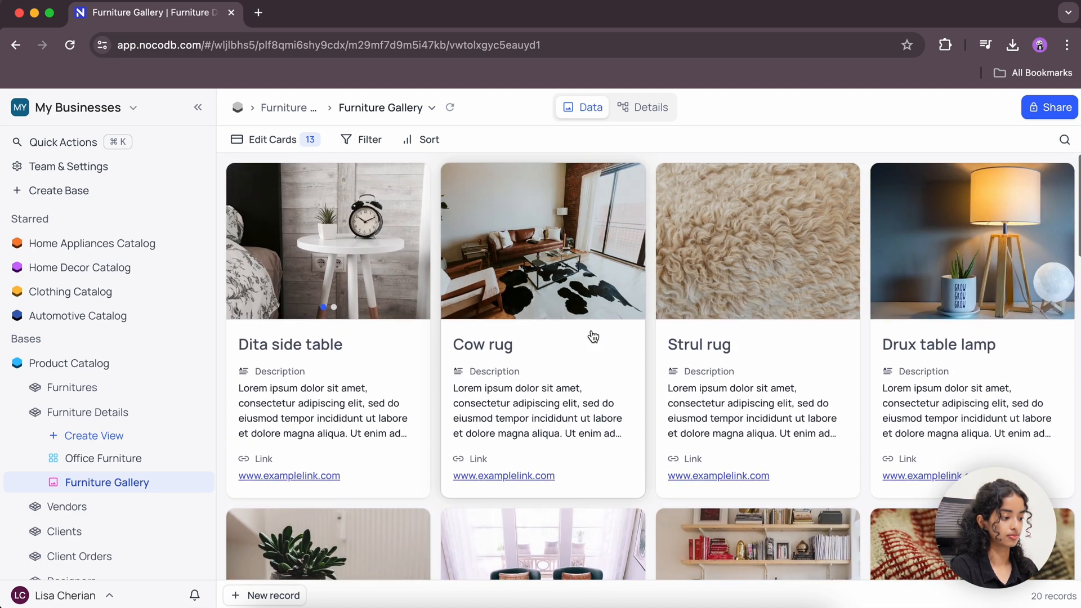
- Show Type and Unit cost on the cards and hide Description and Link
click(272, 140)
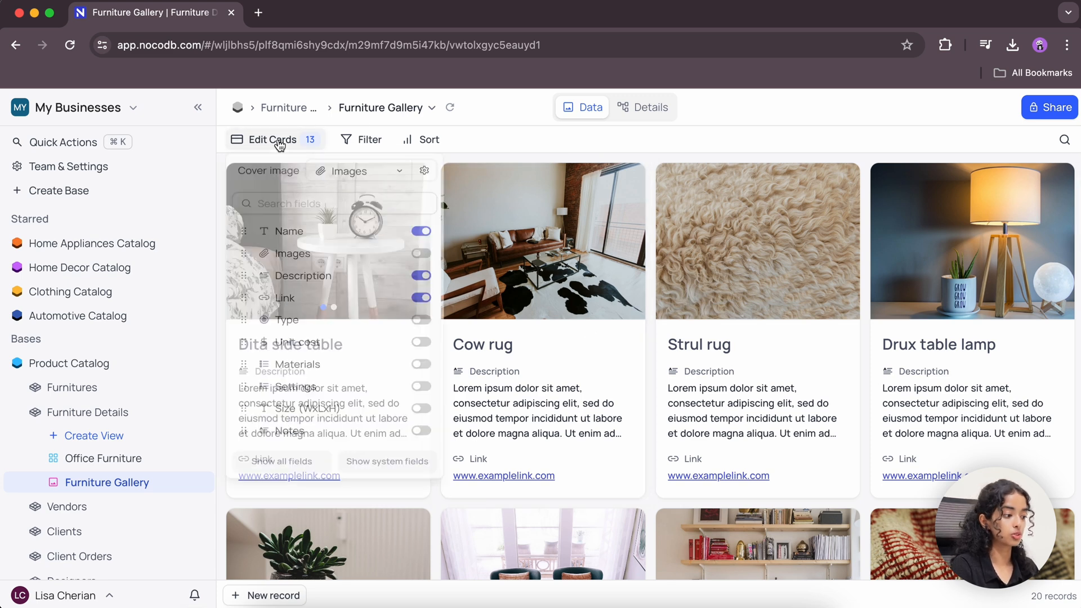
click(420, 334)
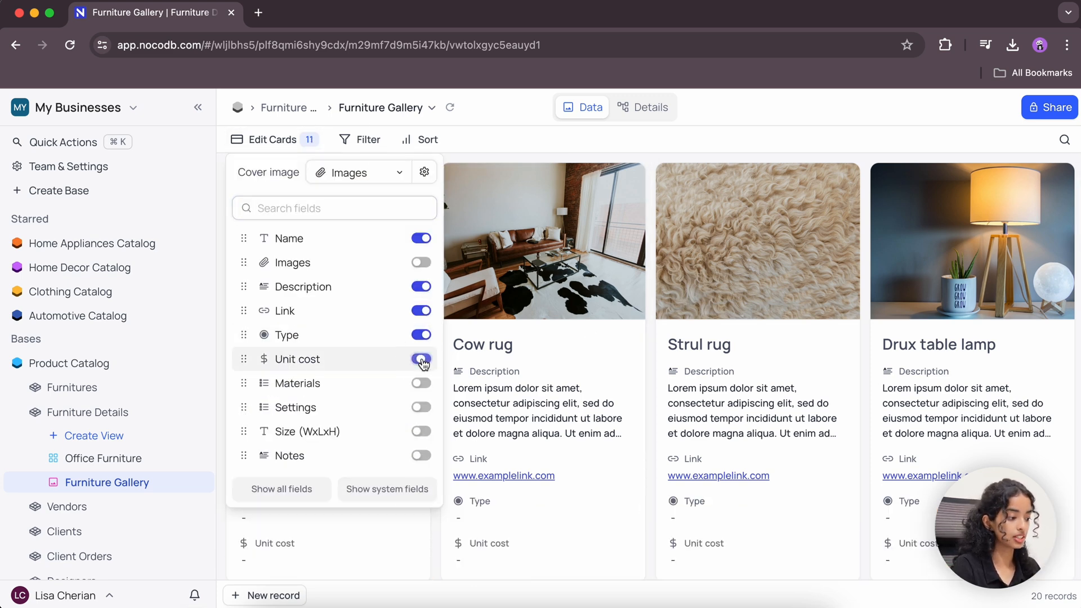
click(421, 359)
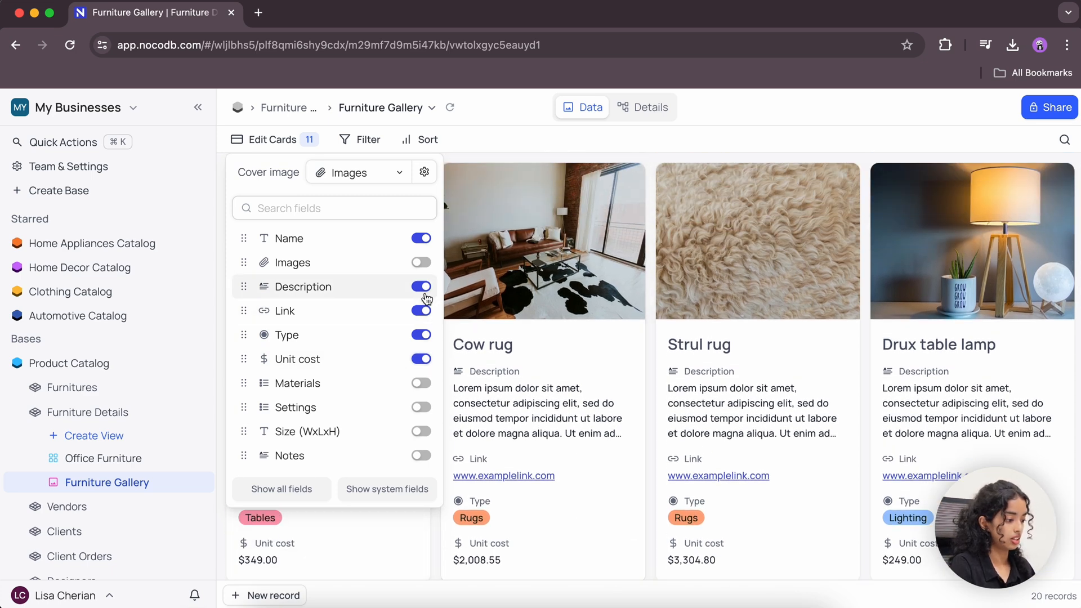
click(420, 286)
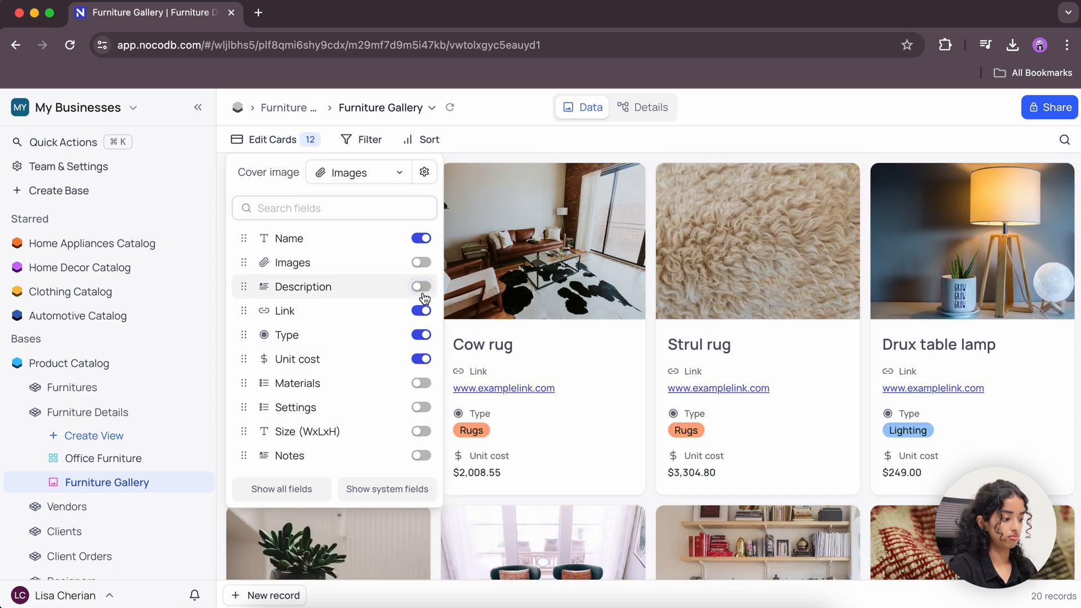
click(420, 310)
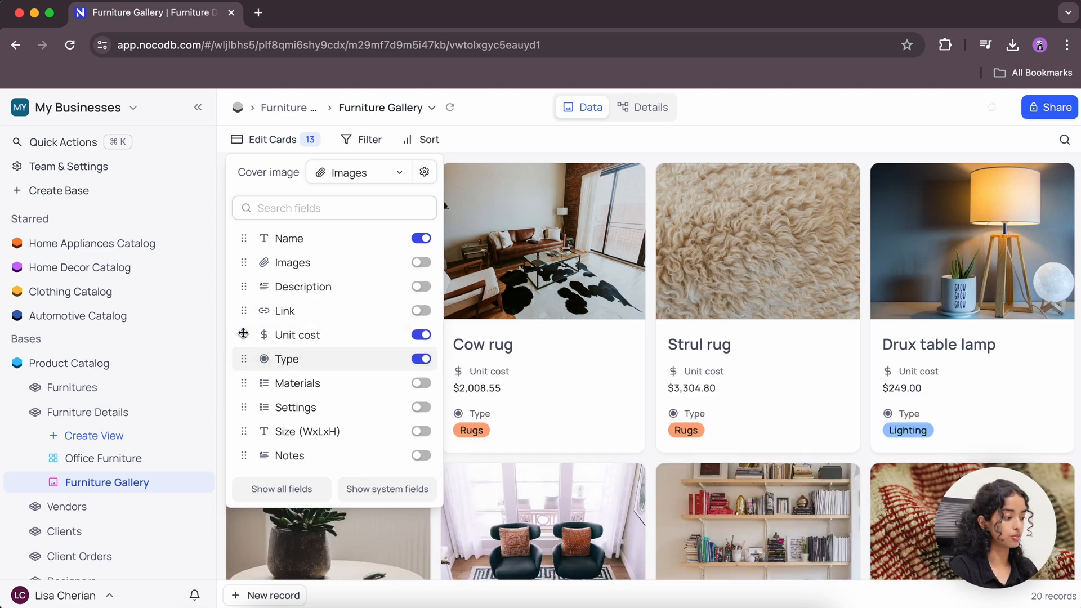
click(542, 144)
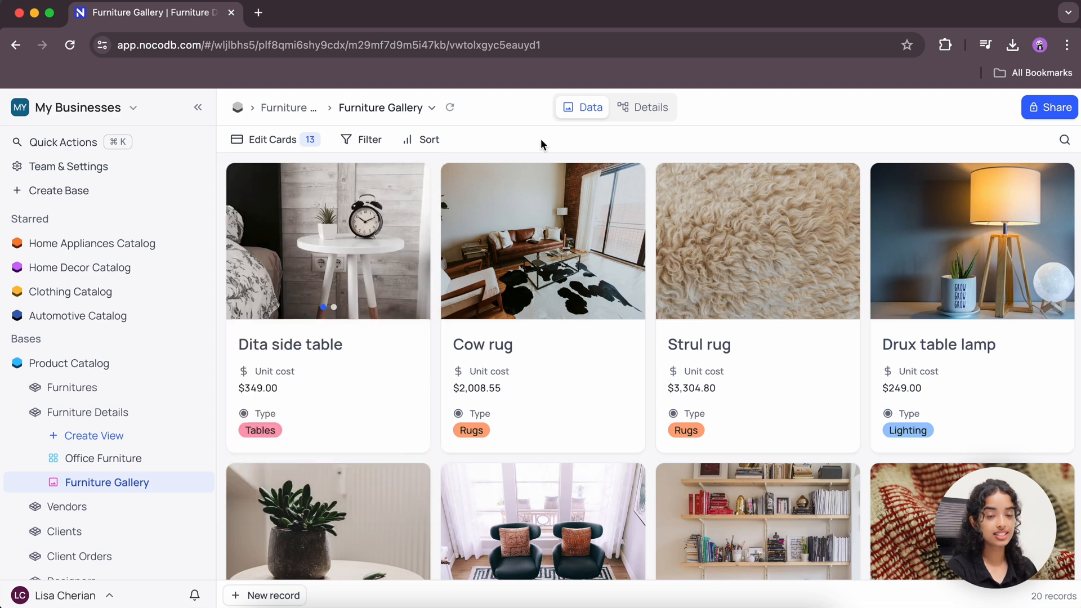
- Add a filter on the In stock field, narrowing the gallery to 12 records
click(362, 140)
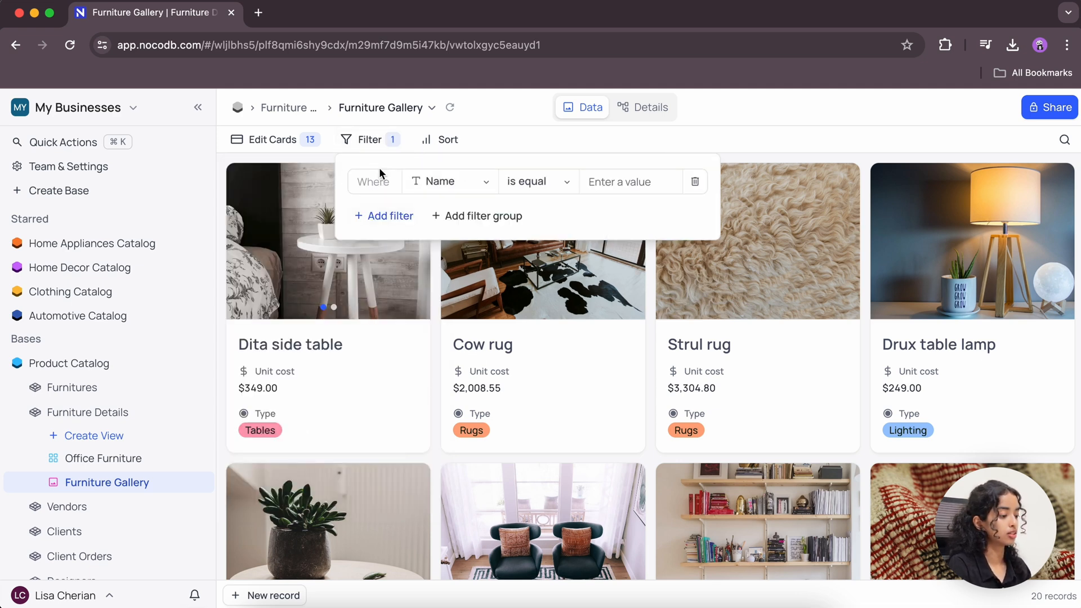
click(448, 181)
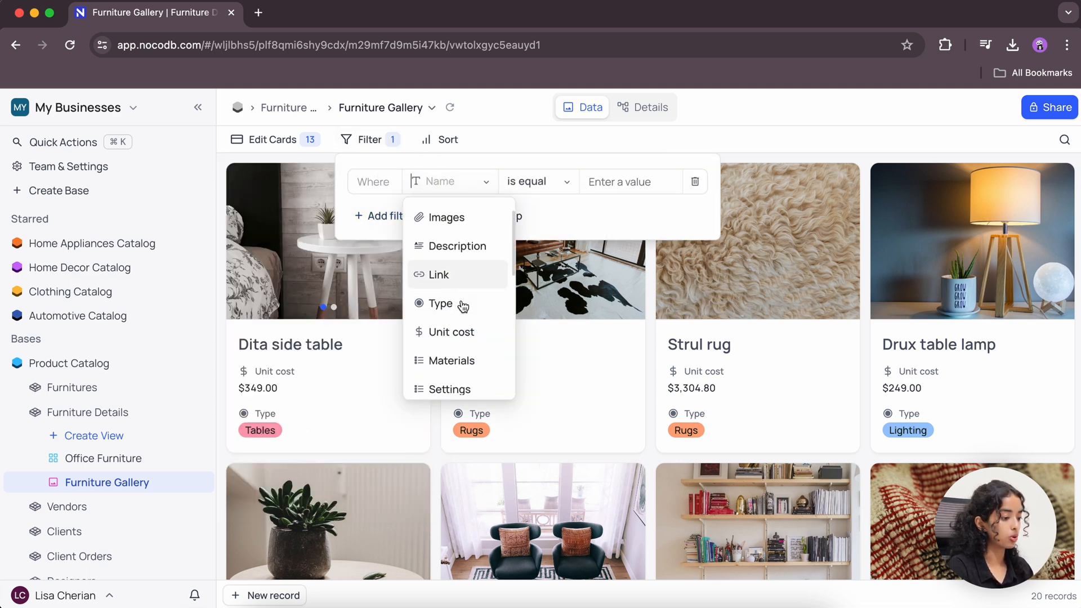
scroll(down, 3)
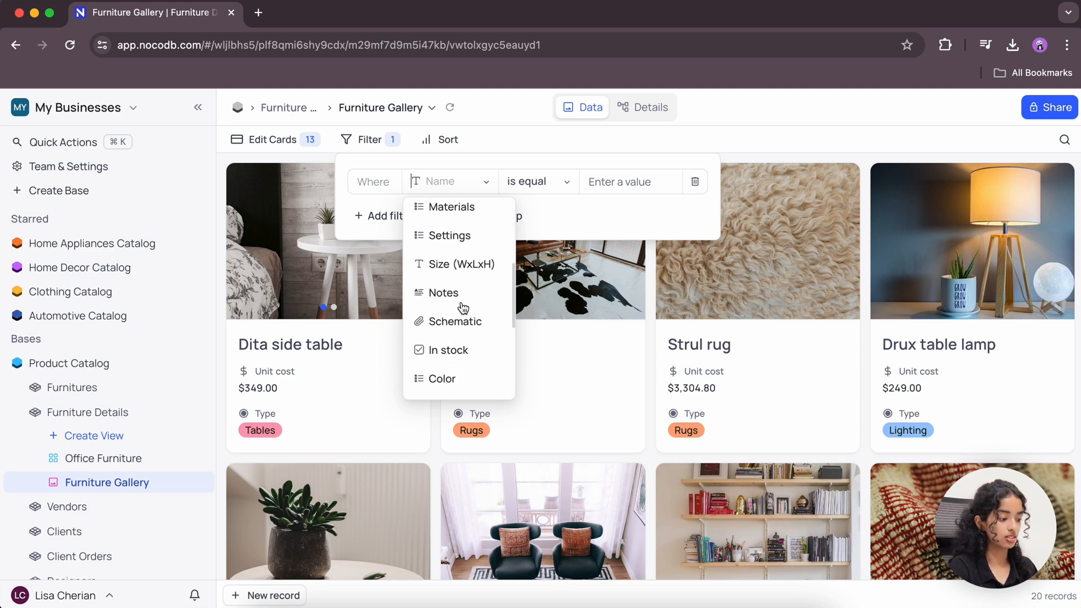
click(448, 350)
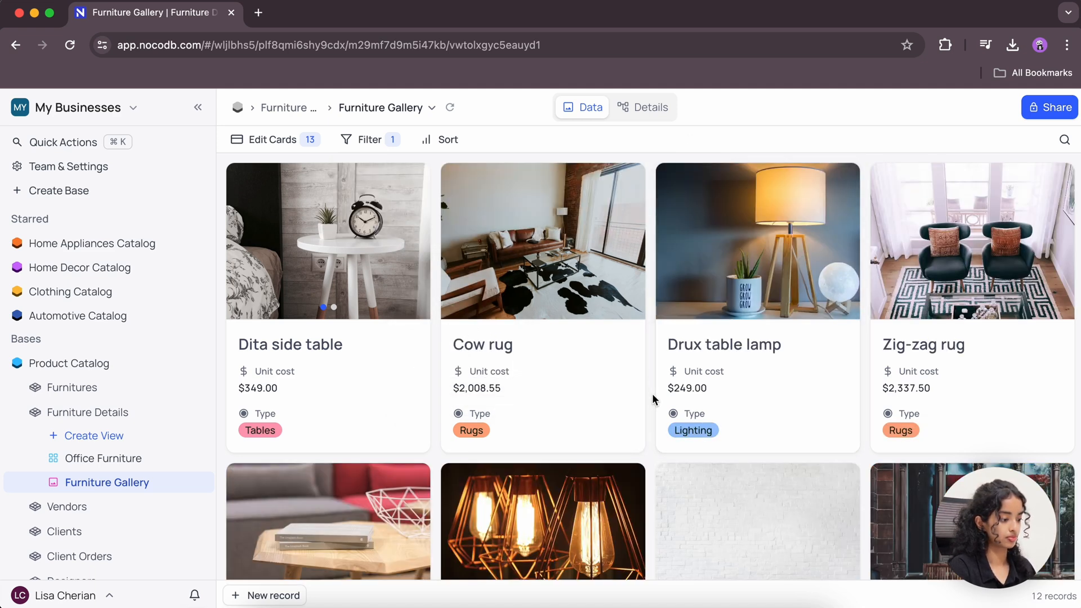
scroll(down, 3)
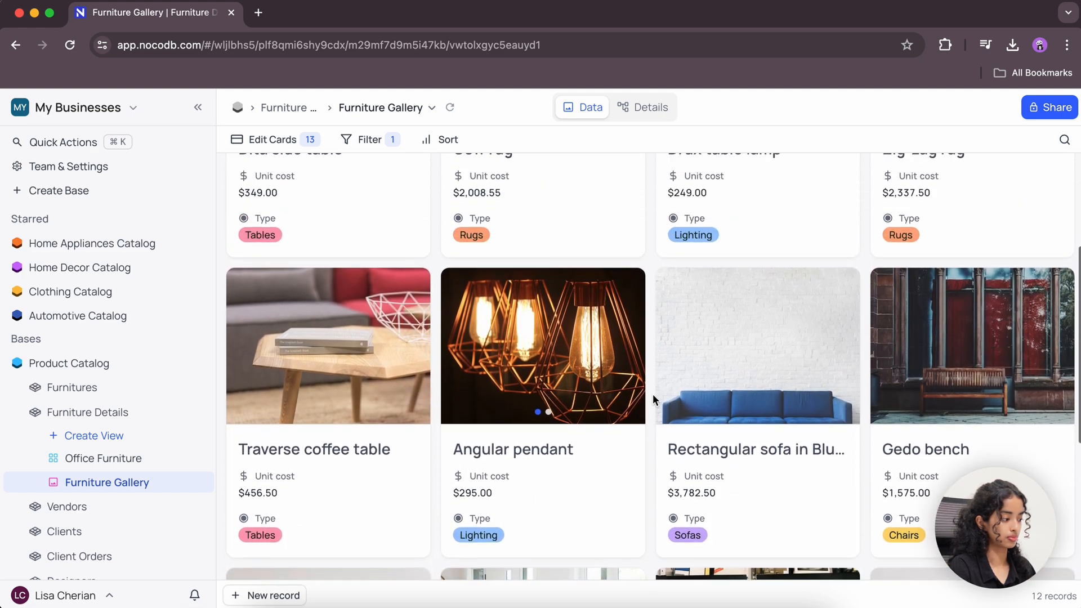
scroll(up, 3)
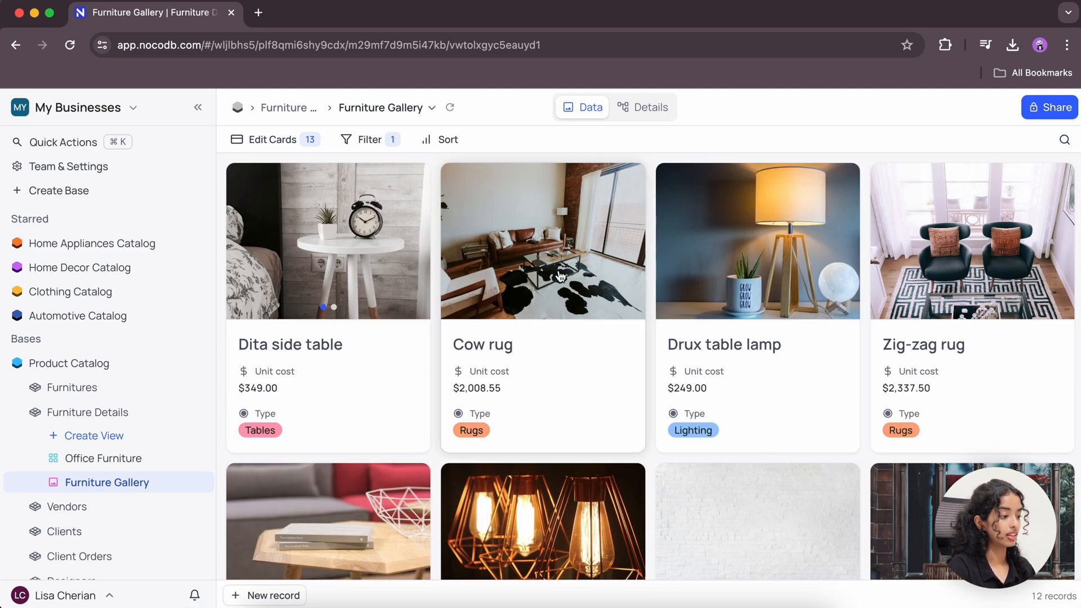
- Add a sort on Unit cost so the cheapest items come first
click(447, 140)
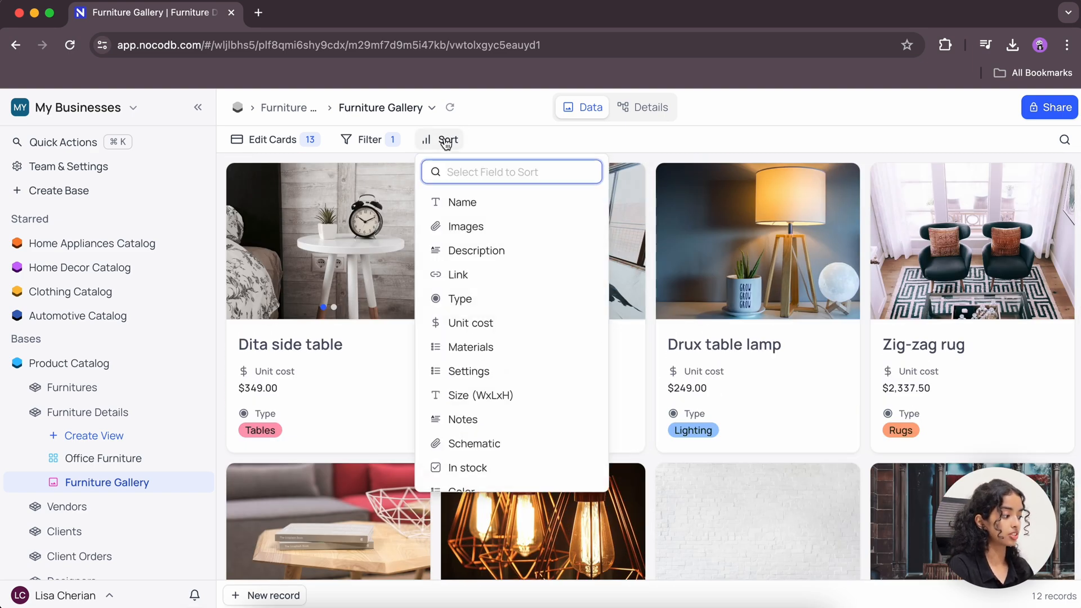
mouse_move(539, 312)
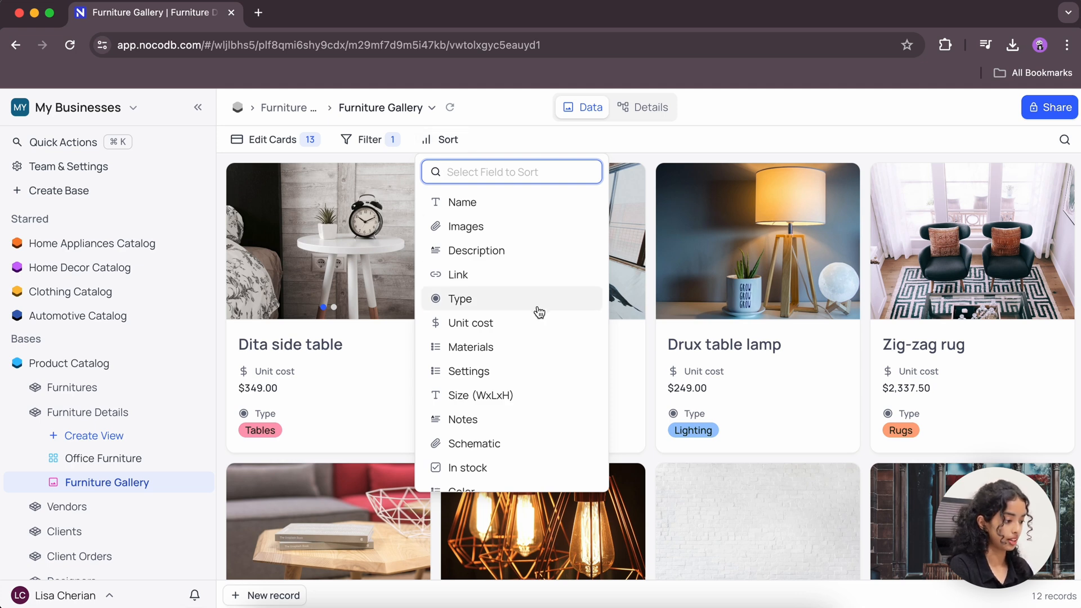
click(473, 323)
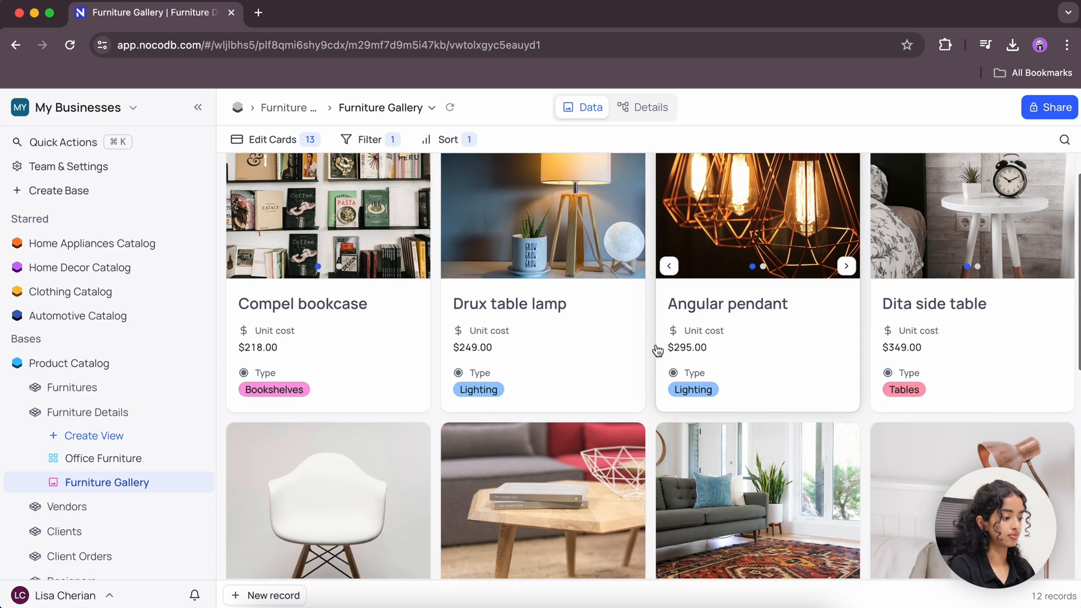
scroll(up, 3)
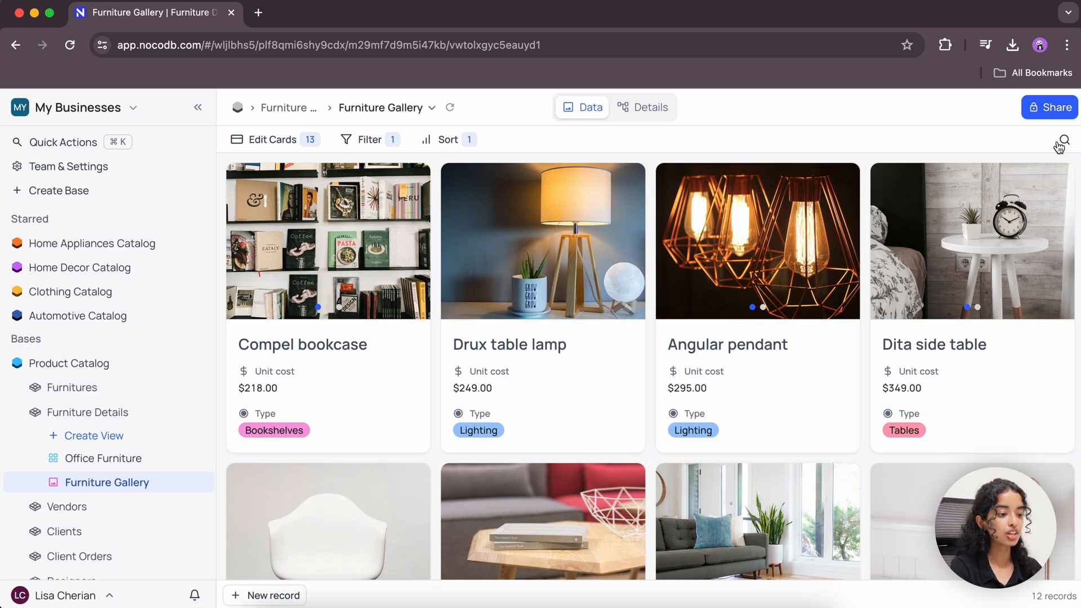
click(1064, 140)
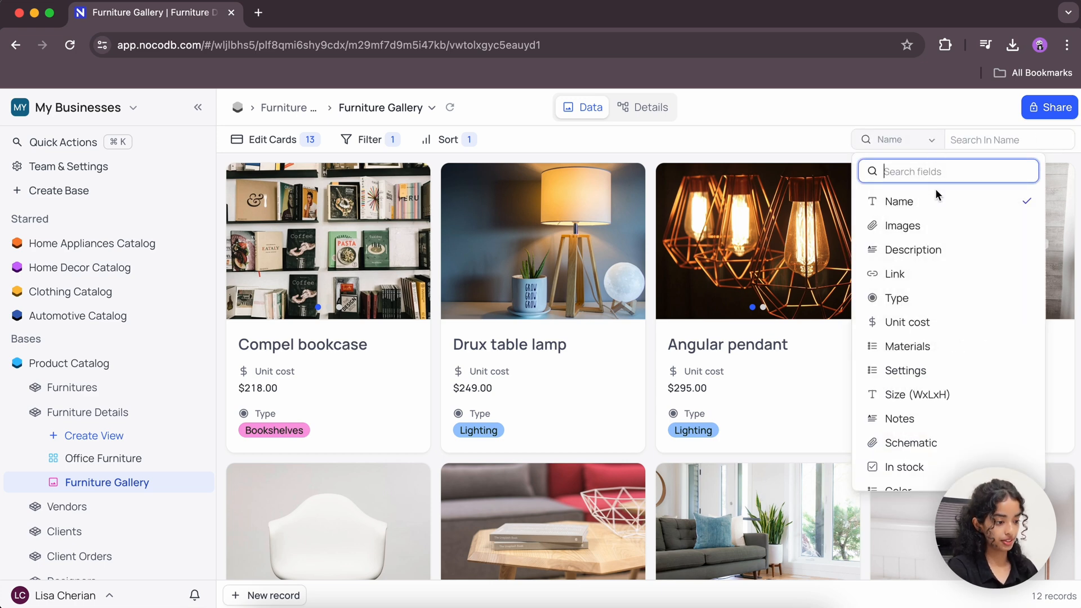
click(1007, 140)
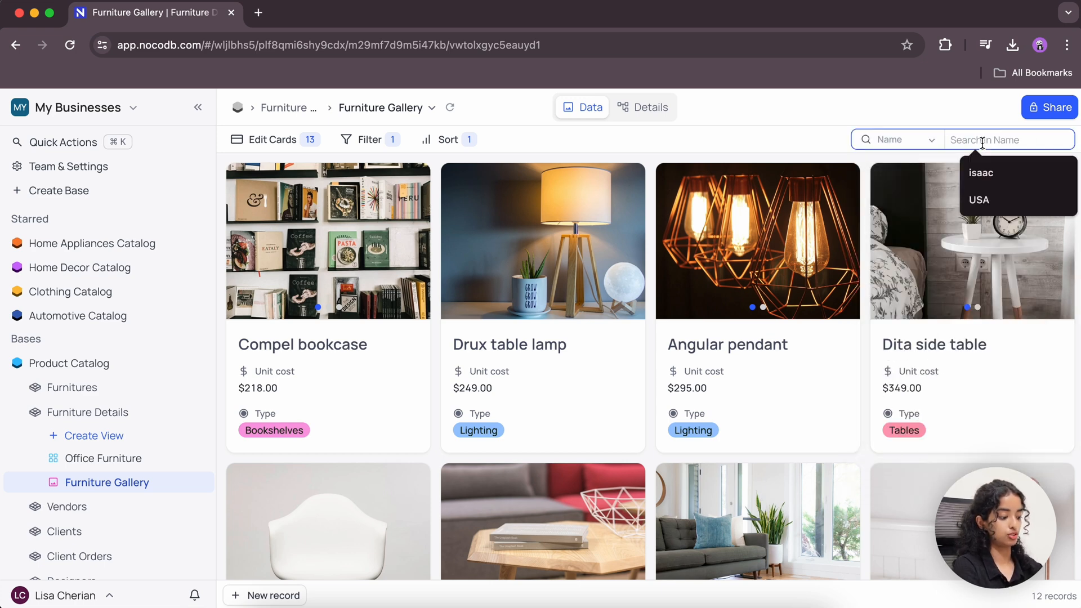
text(zig)
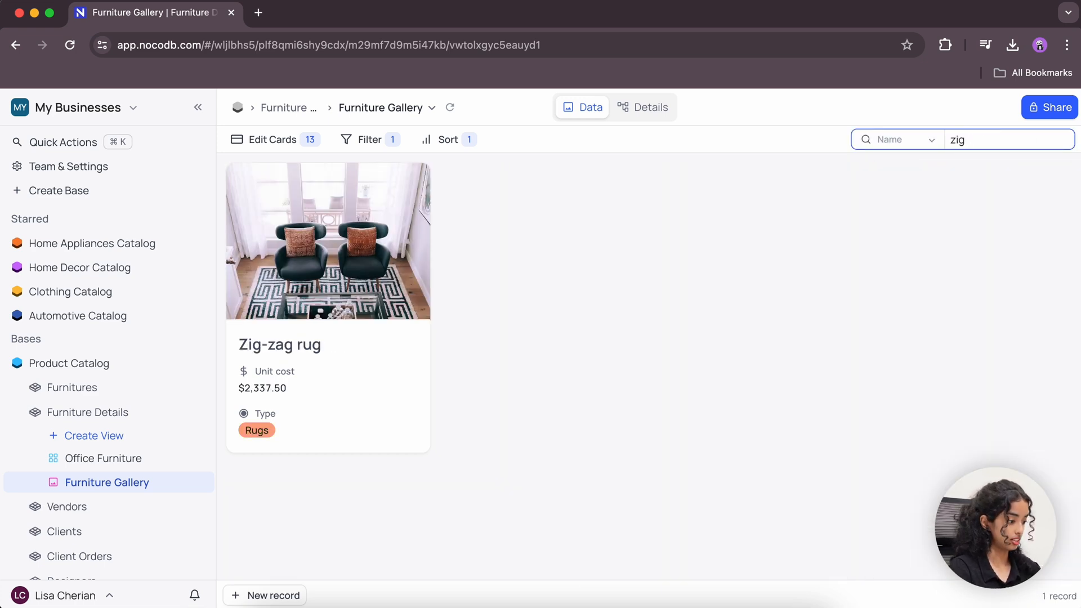
mouse_move(864, 298)
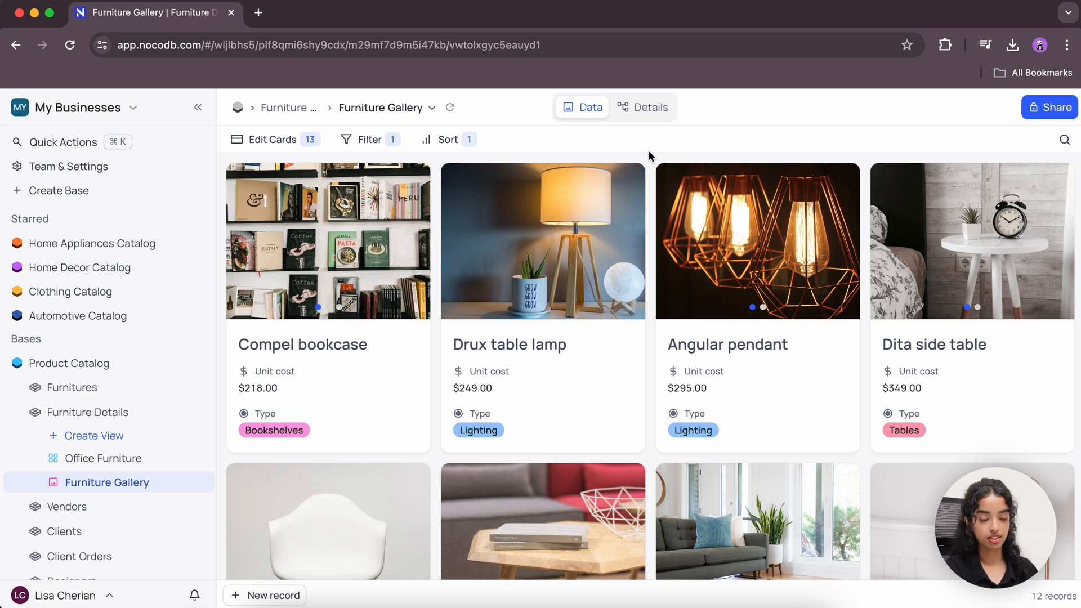
mouse_move(618, 180)
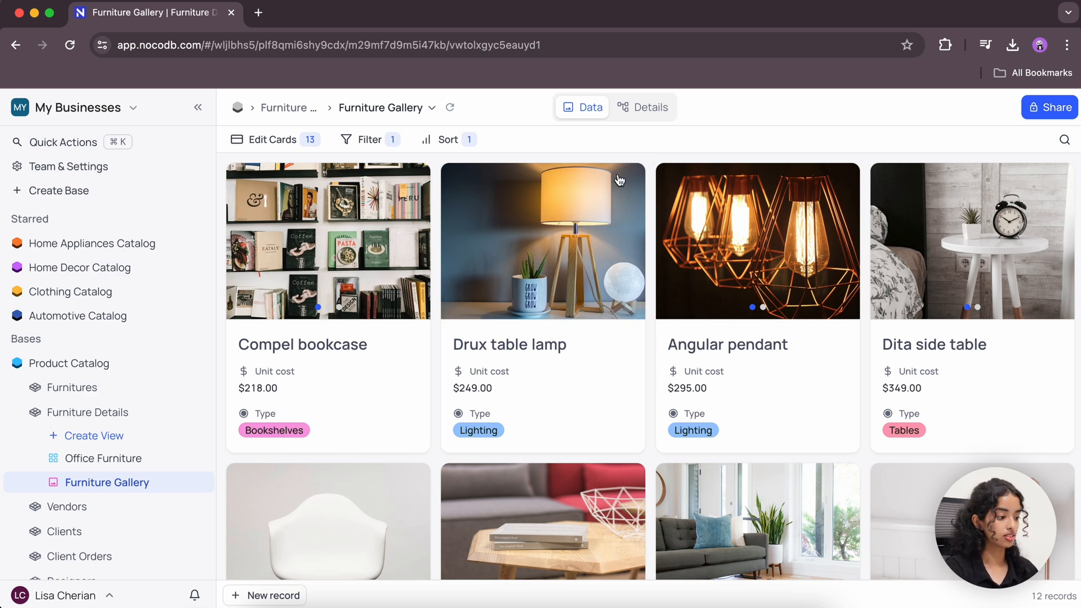
- Expand the Drux table lamp record, reveal its 13 hidden fields and remove the Living room setting
click(543, 241)
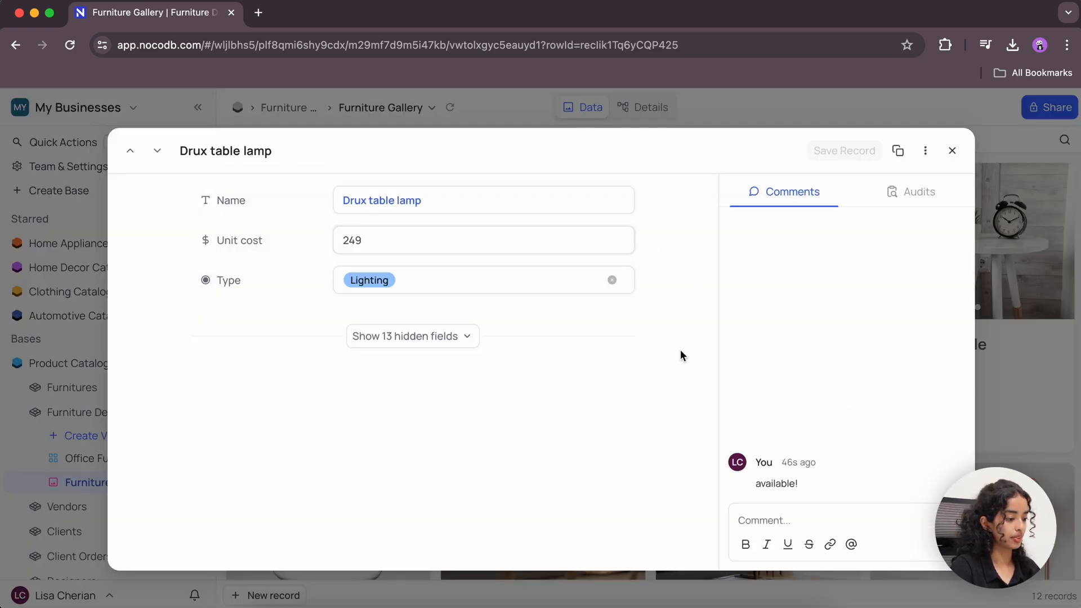
mouse_move(581, 340)
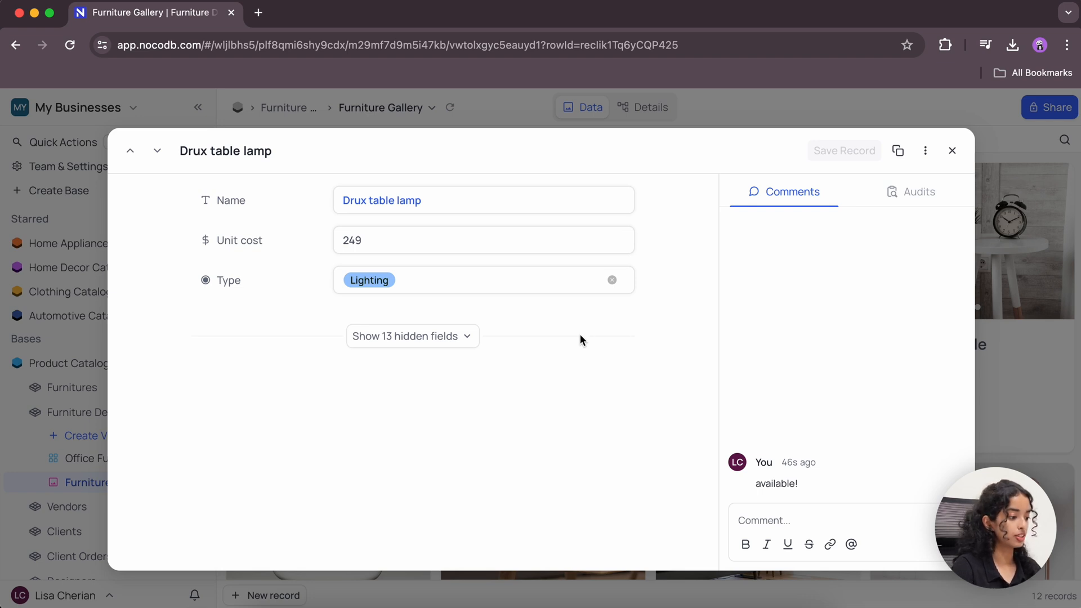
click(412, 335)
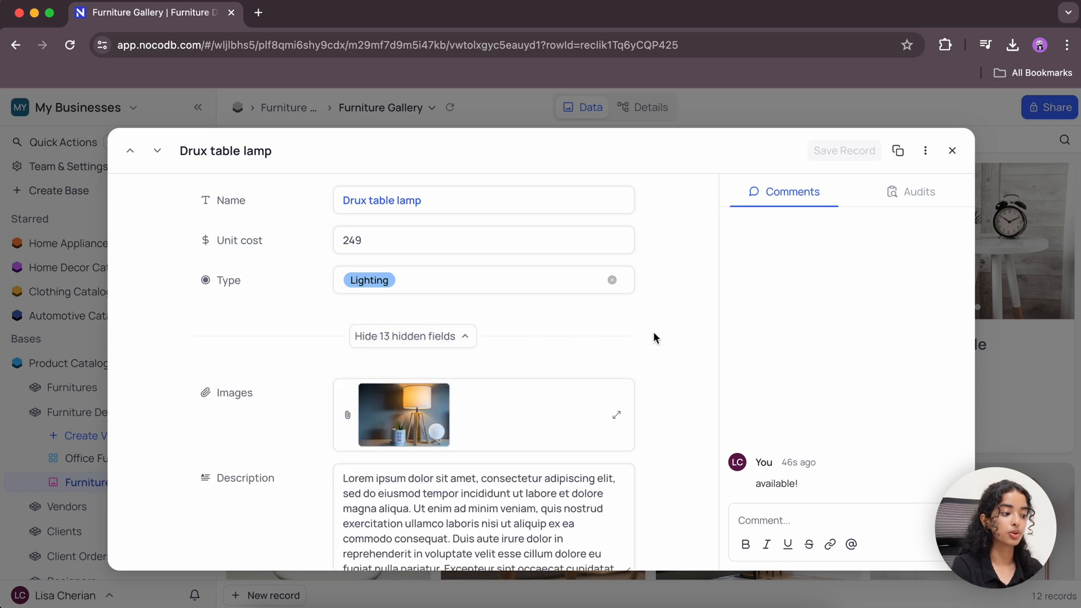
scroll(down, 3)
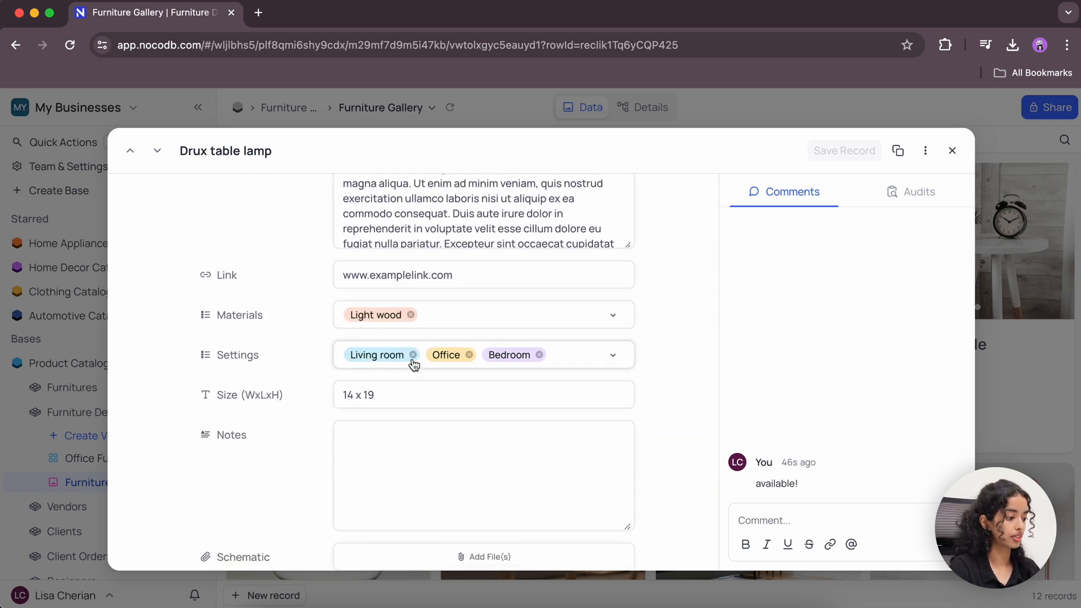
click(413, 355)
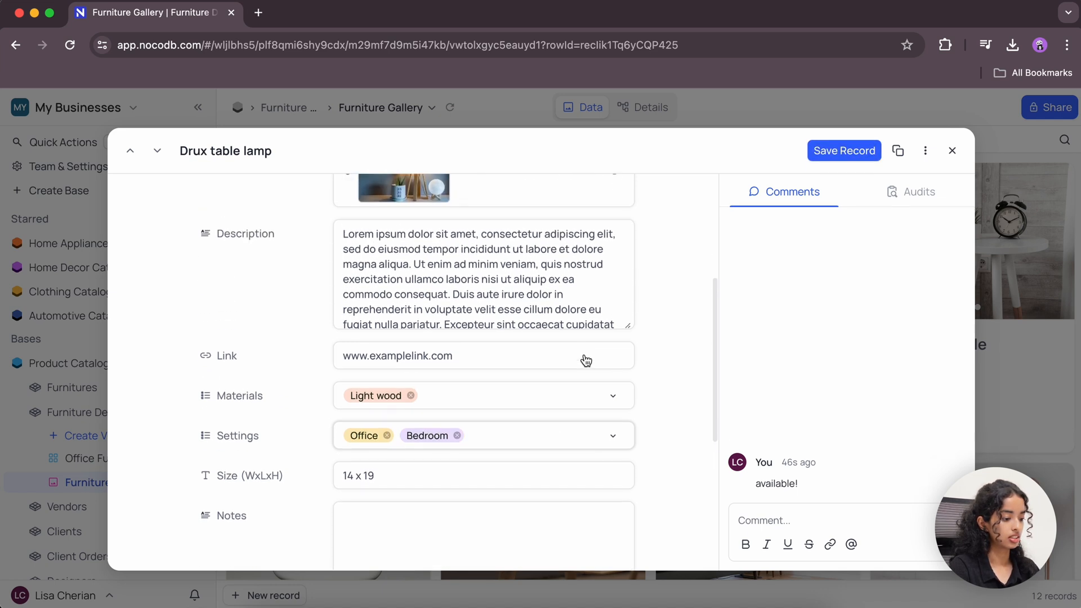
- Delete the available! comment and save the record
click(939, 462)
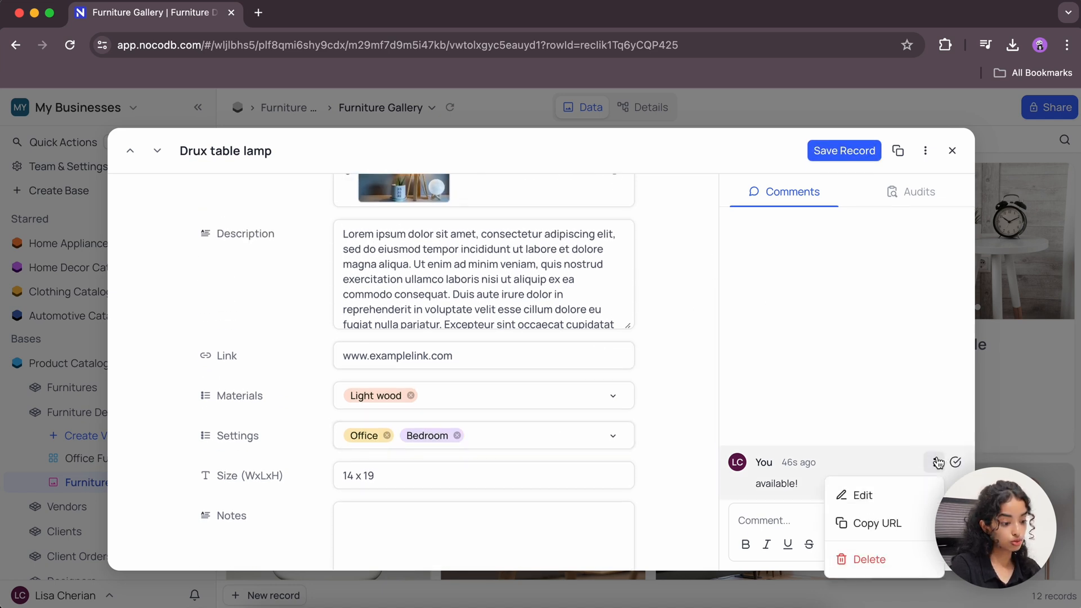
click(870, 560)
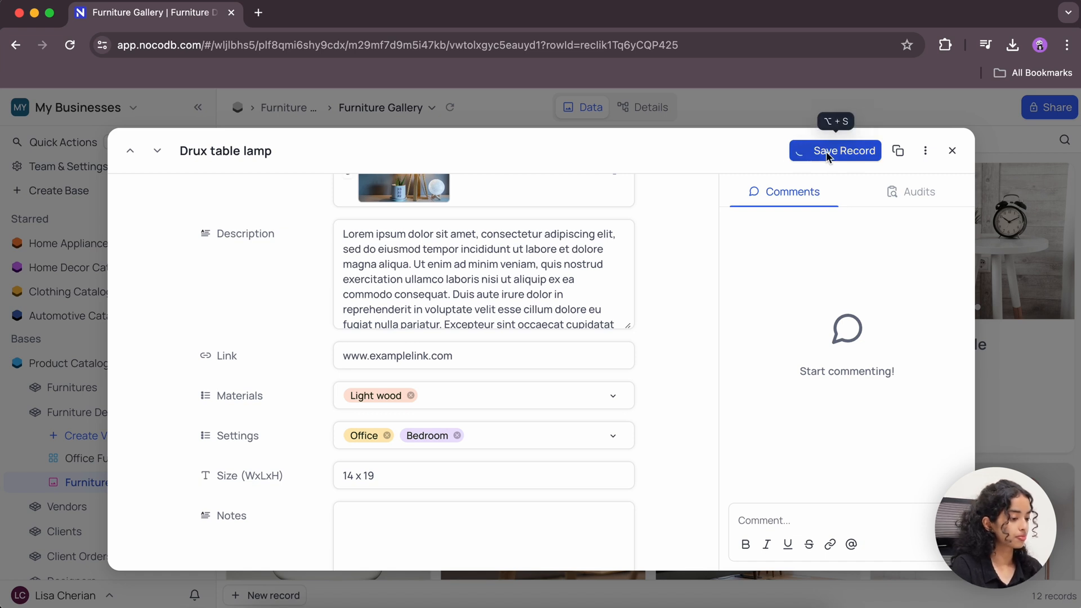
click(835, 150)
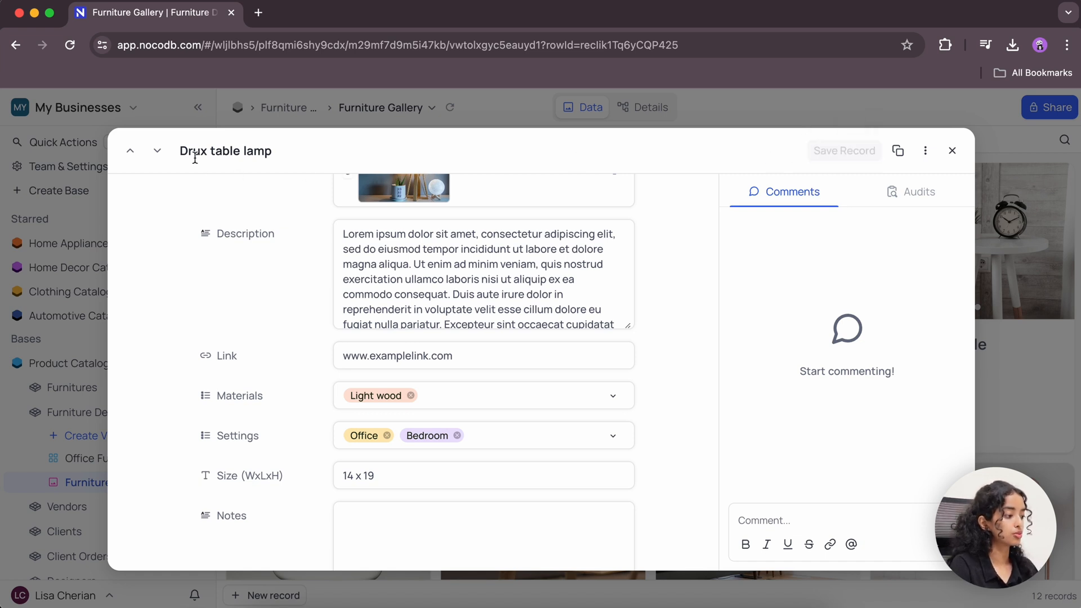
- Step to the next record, Angular pendant, and show its record options menu
click(156, 149)
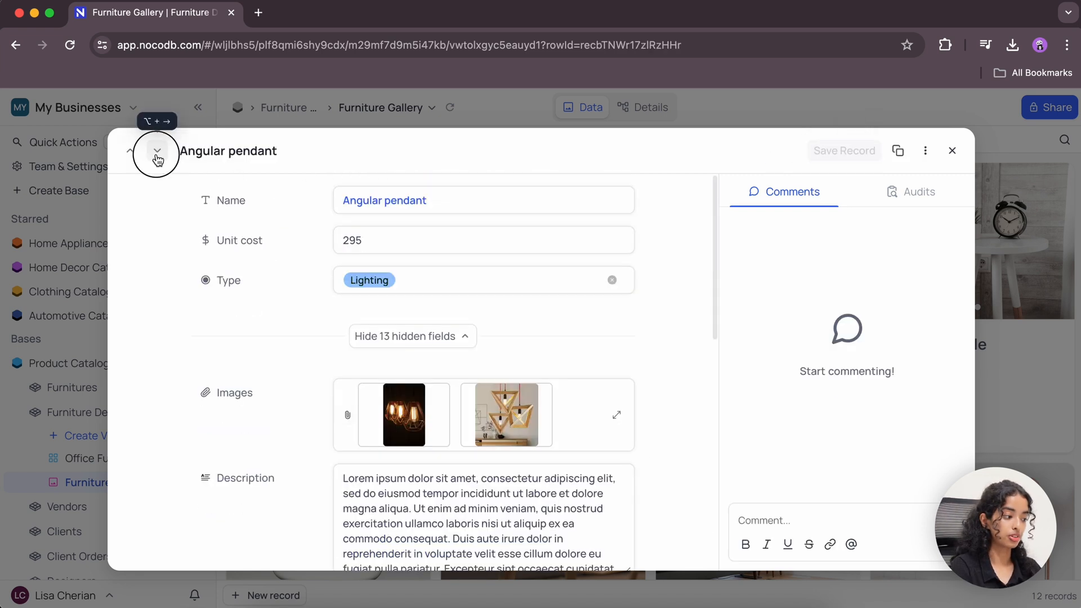
click(156, 150)
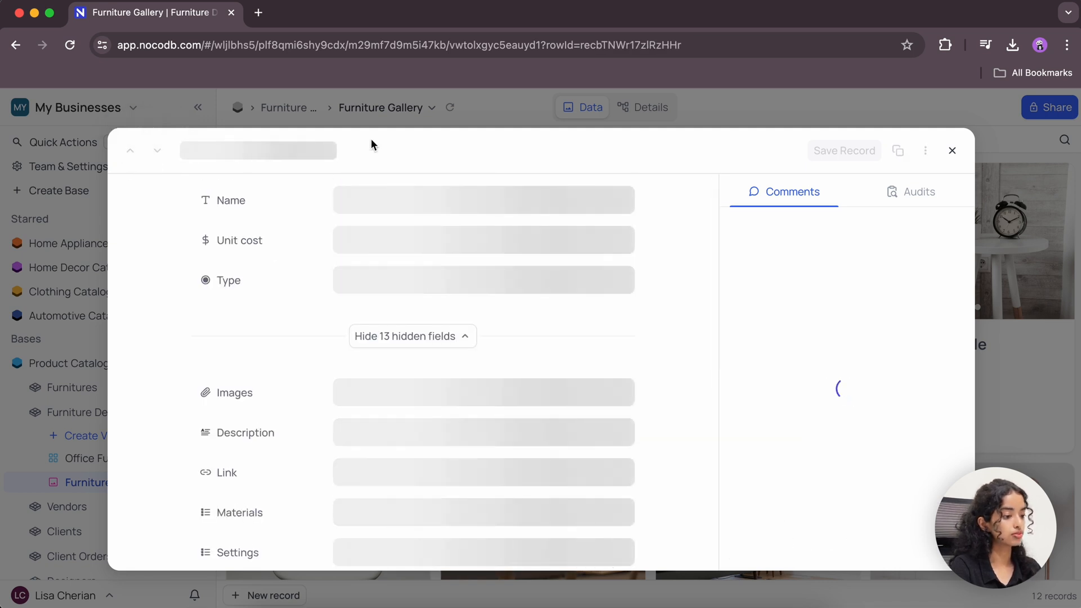
click(926, 149)
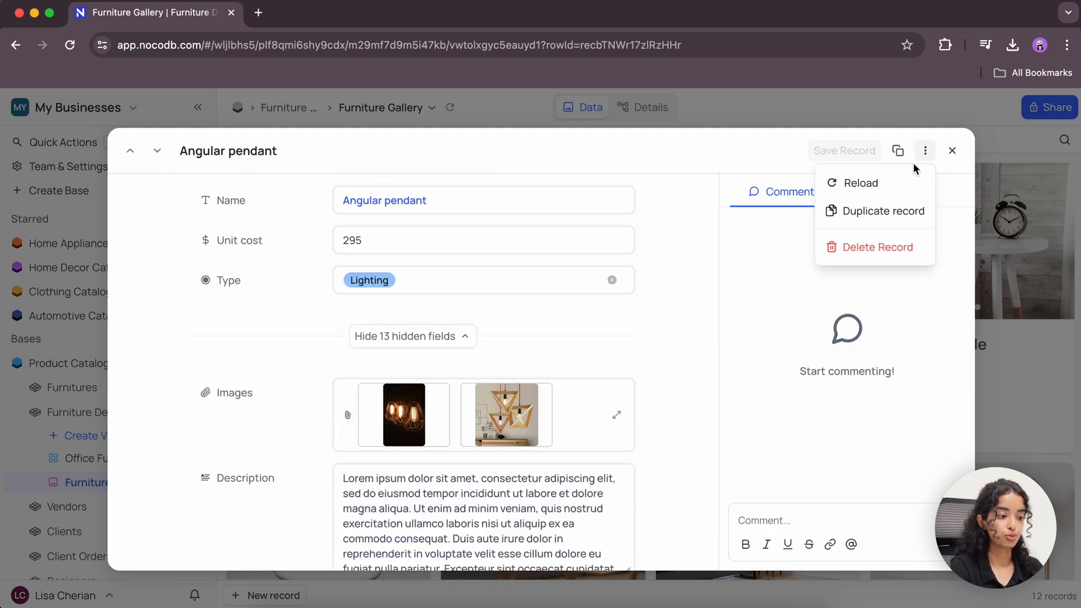
mouse_move(884, 211)
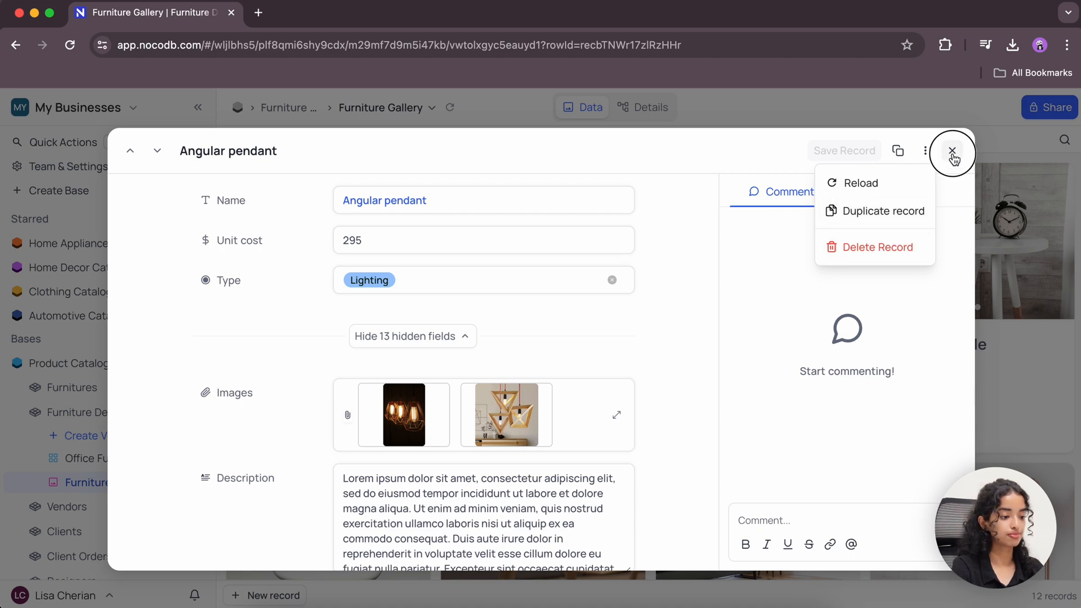
- Close the expanded record and look back through the 12 in-stock gallery cards
click(953, 150)
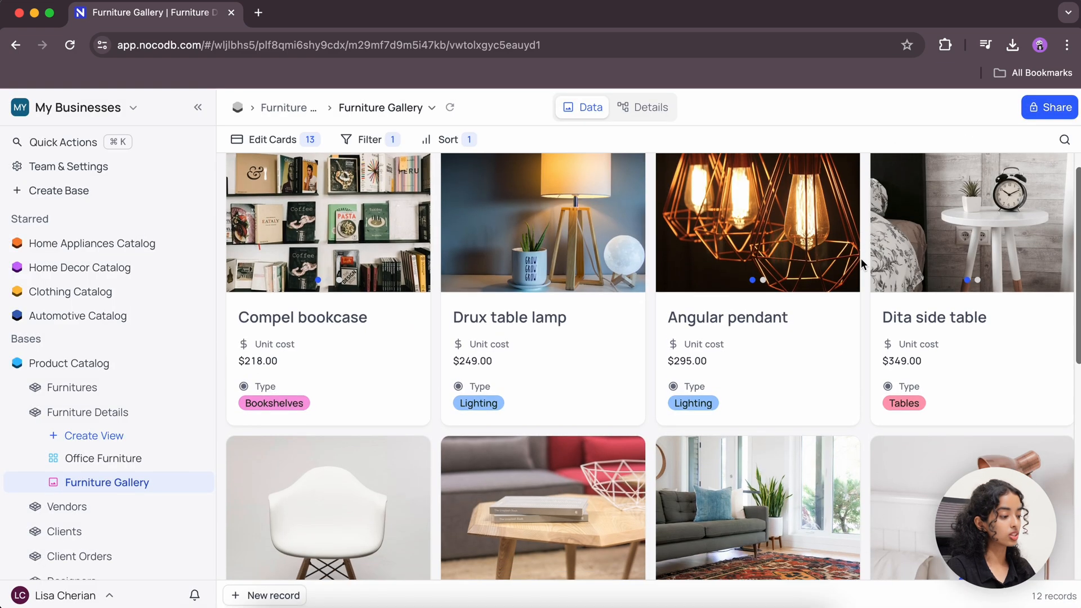
scroll(down, 3)
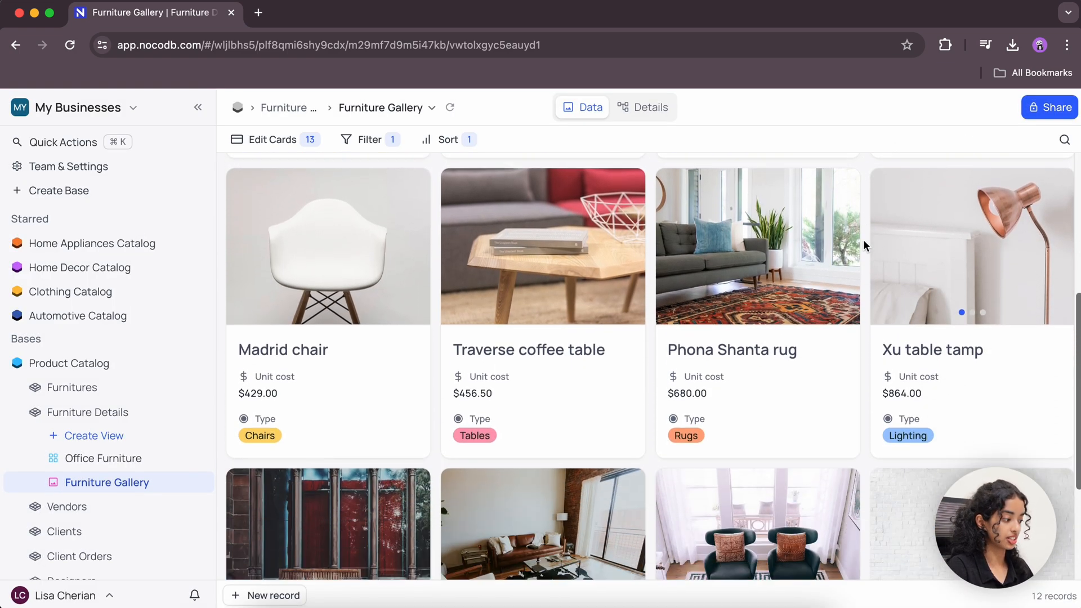
scroll(down, 3)
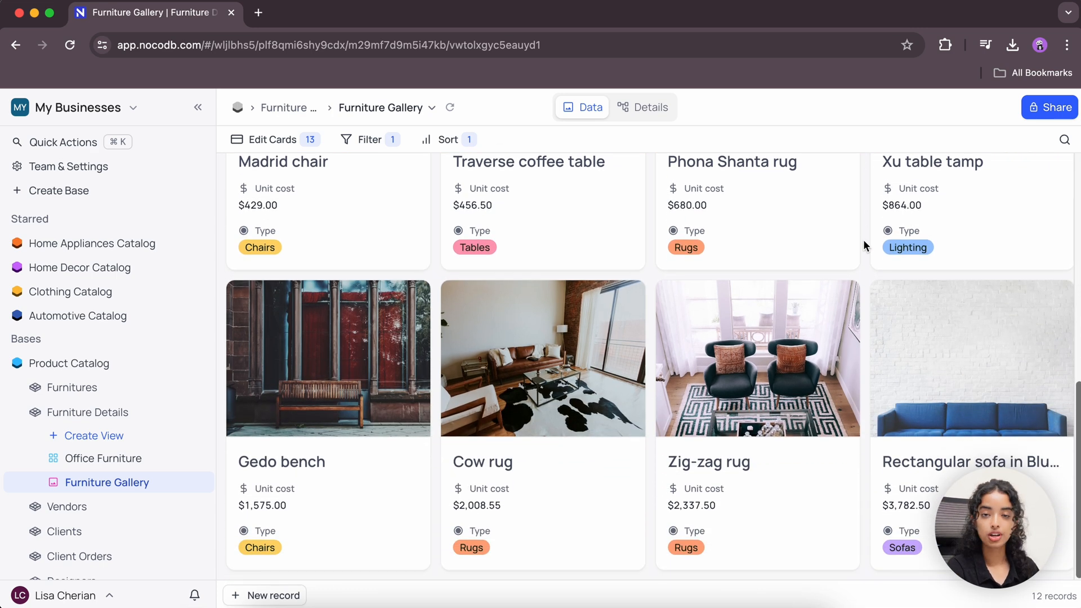